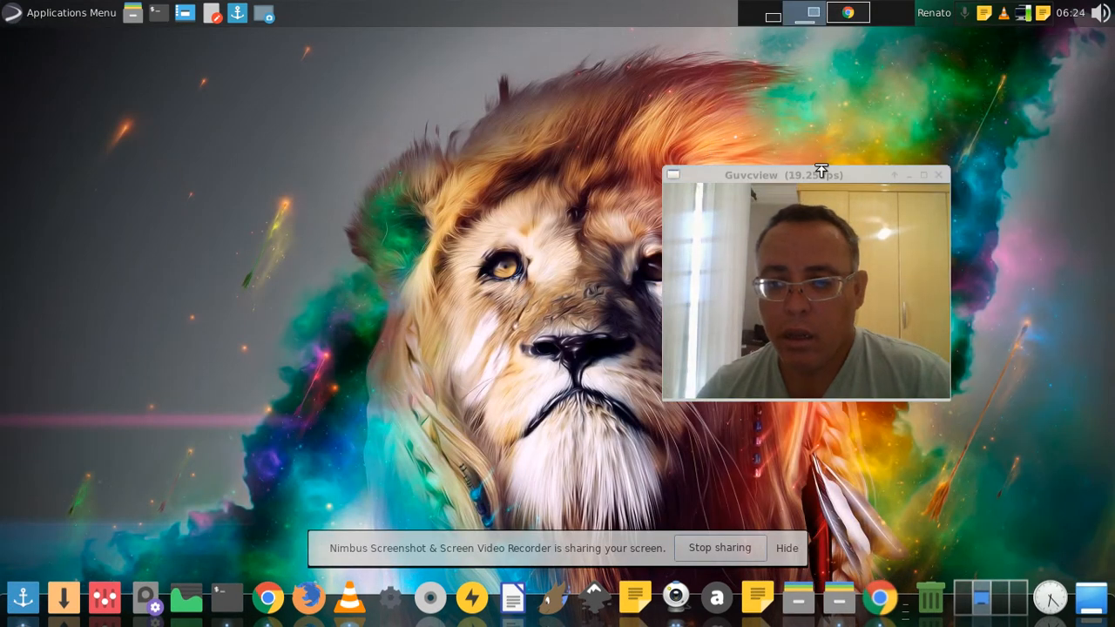
Play the Secure Boot video full screen in VLC, resuming where it left off
{"action": "left_click_drag", "start_coordinate": [805, 174], "coordinate": [958, 170]}
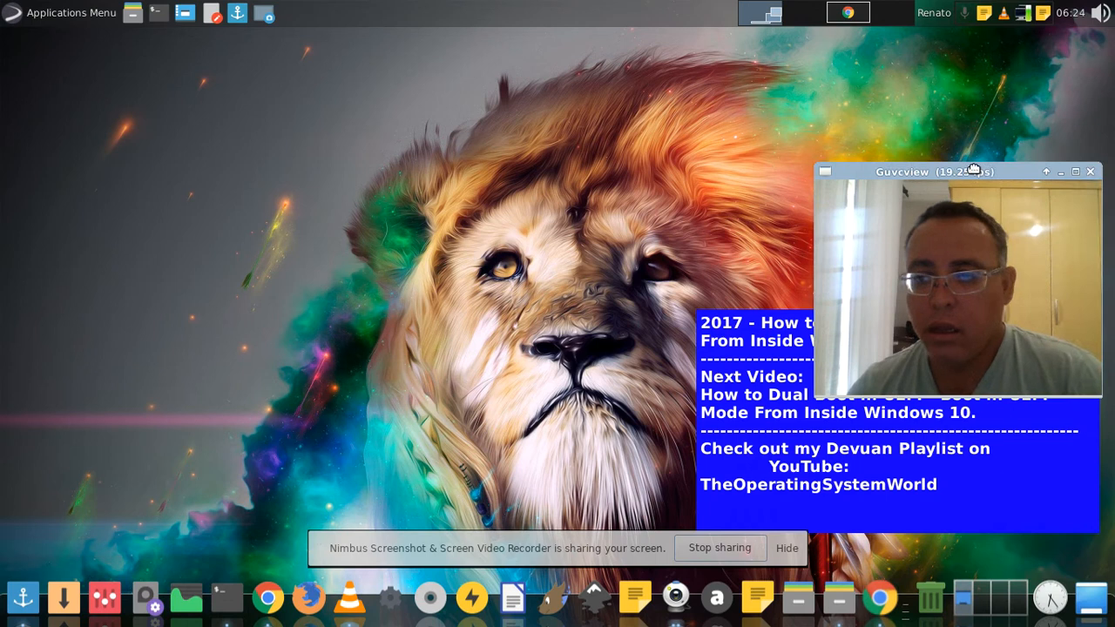
{"action": "left_click_drag", "start_coordinate": [936, 171], "coordinate": [924, 53]}
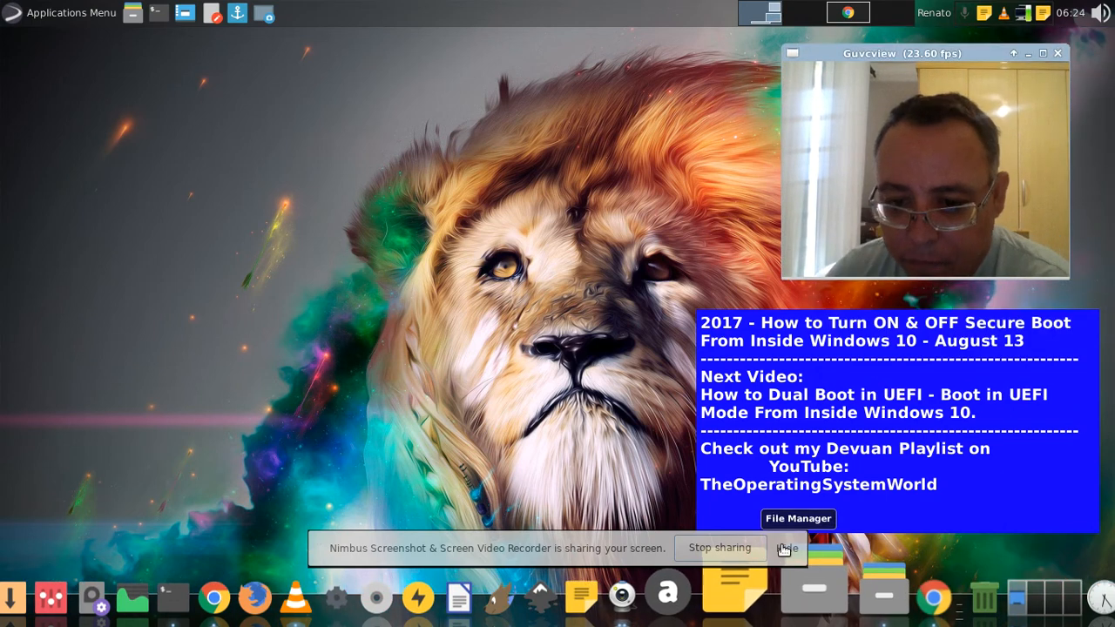
{"action": "left_click", "coordinate": [785, 547]}
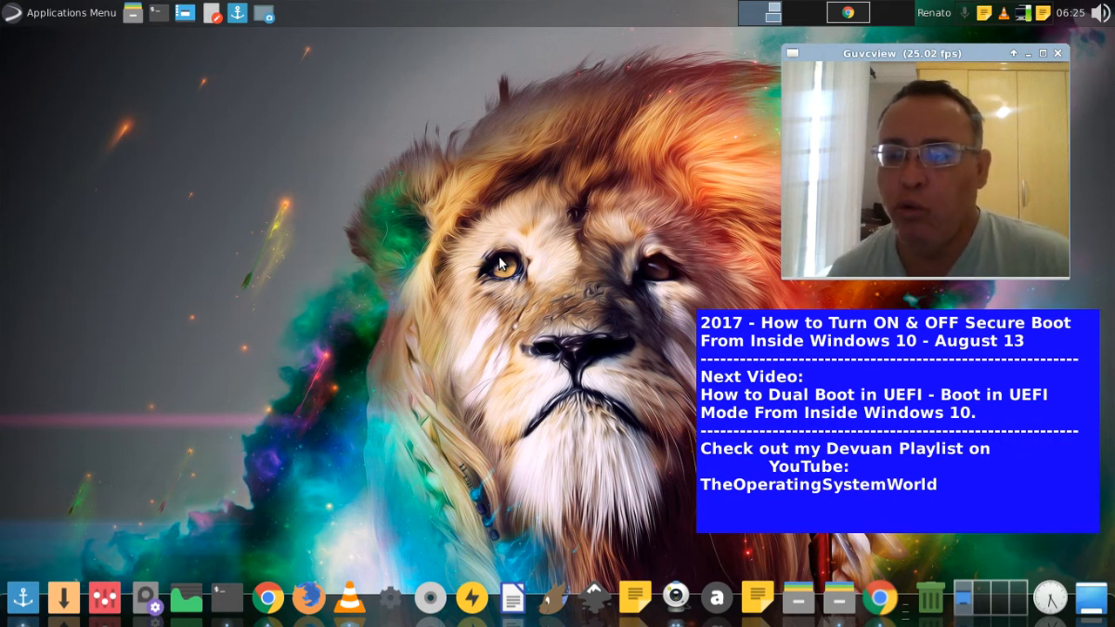
{"action": "mouse_move", "coordinate": [254, 358]}
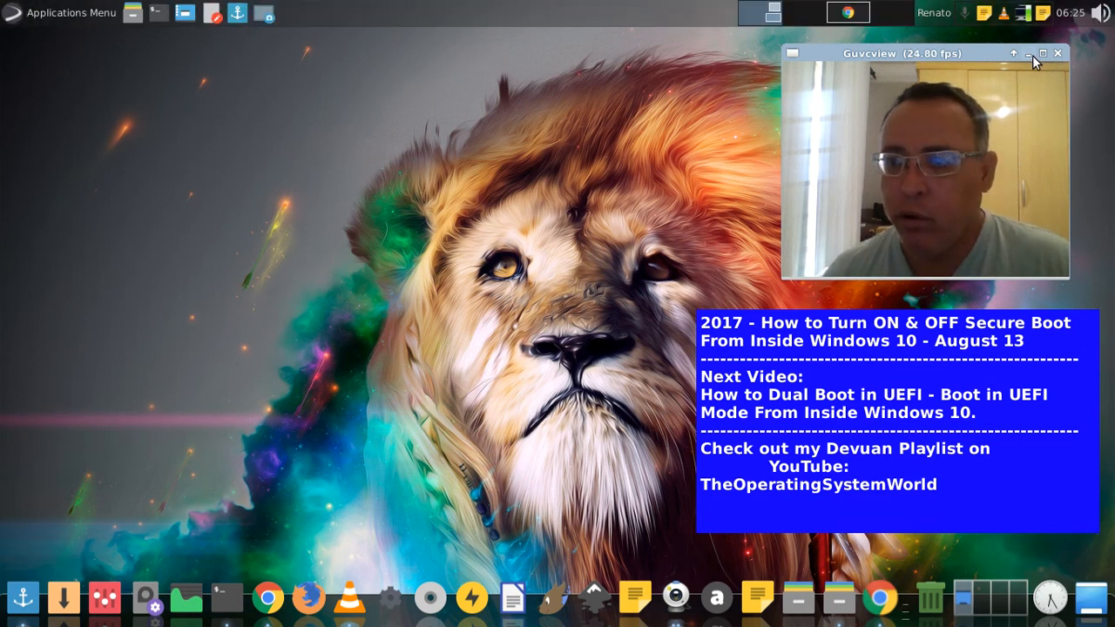
{"action": "left_click", "coordinate": [1029, 53]}
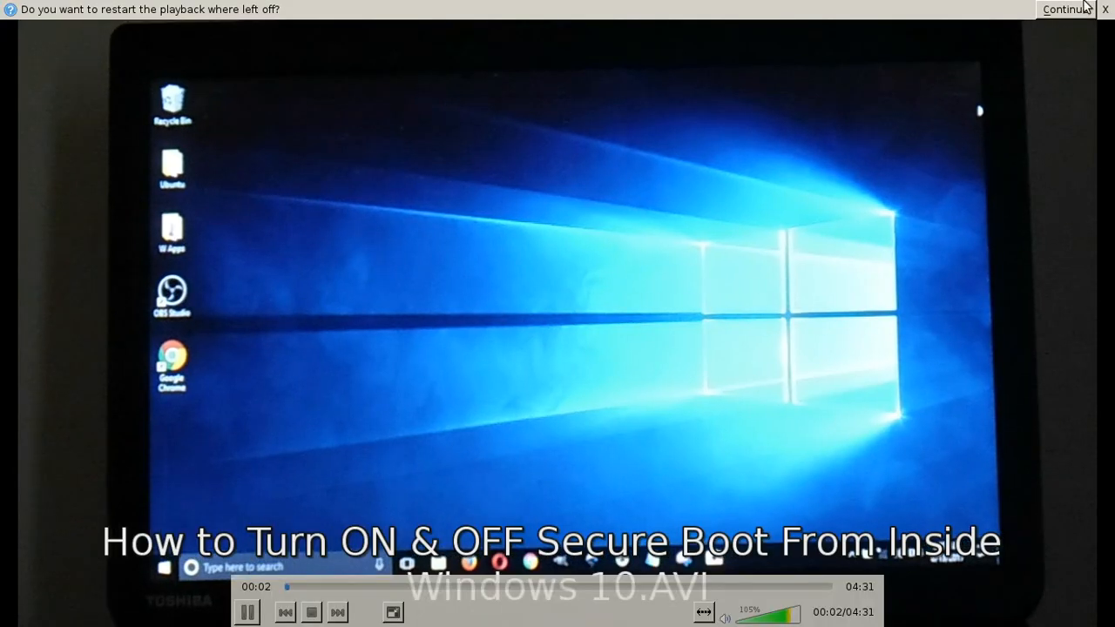
{"action": "left_click", "coordinate": [1065, 9]}
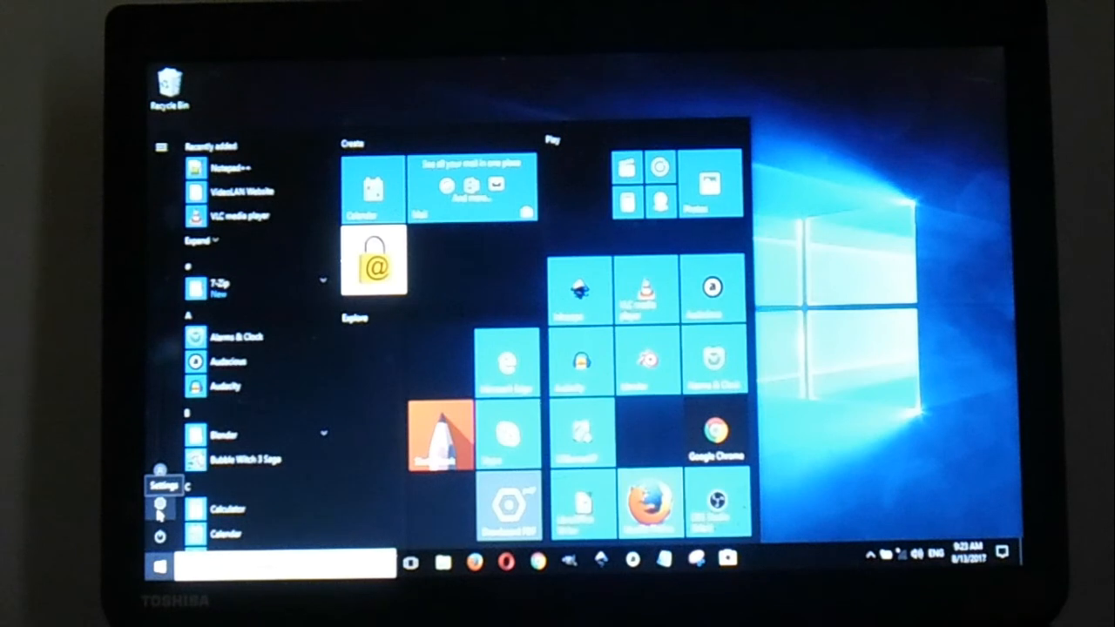
{"action": "left_click", "coordinate": [164, 486]}
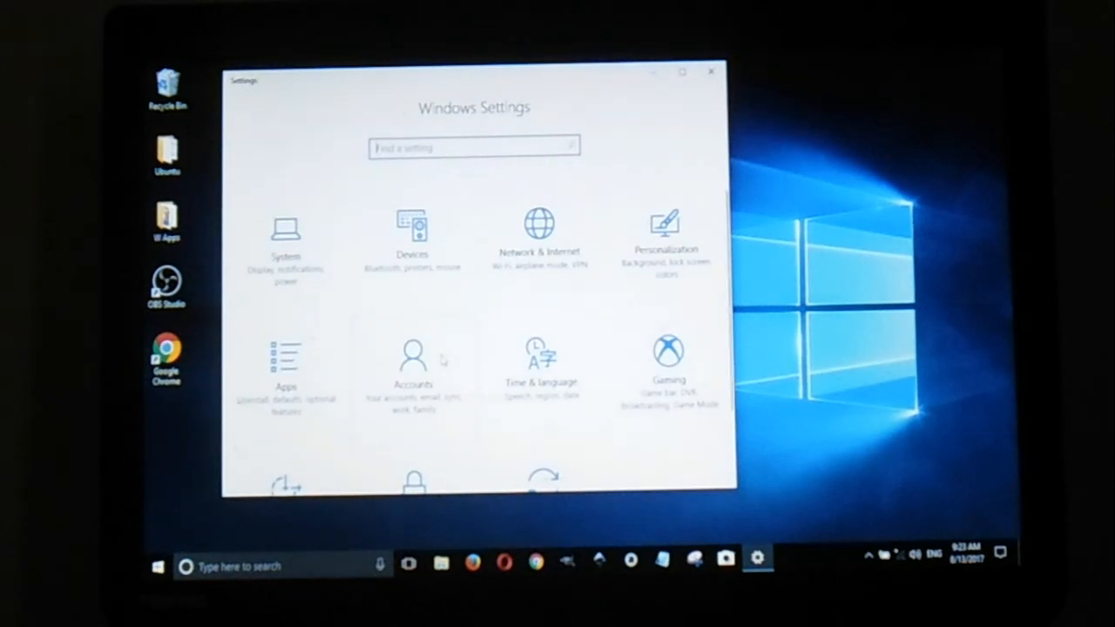
Restart the PC via Update & security > Recovery > Advanced startup
{"action": "scroll", "scroll_direction": "down", "scroll_amount": 3}
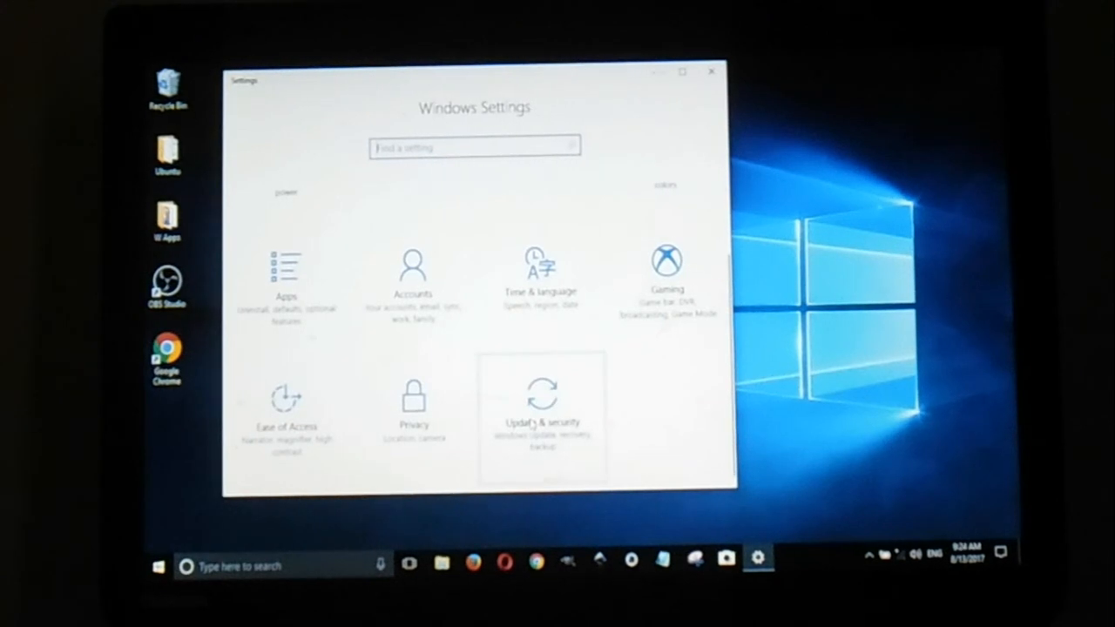
{"action": "left_click", "coordinate": [541, 392]}
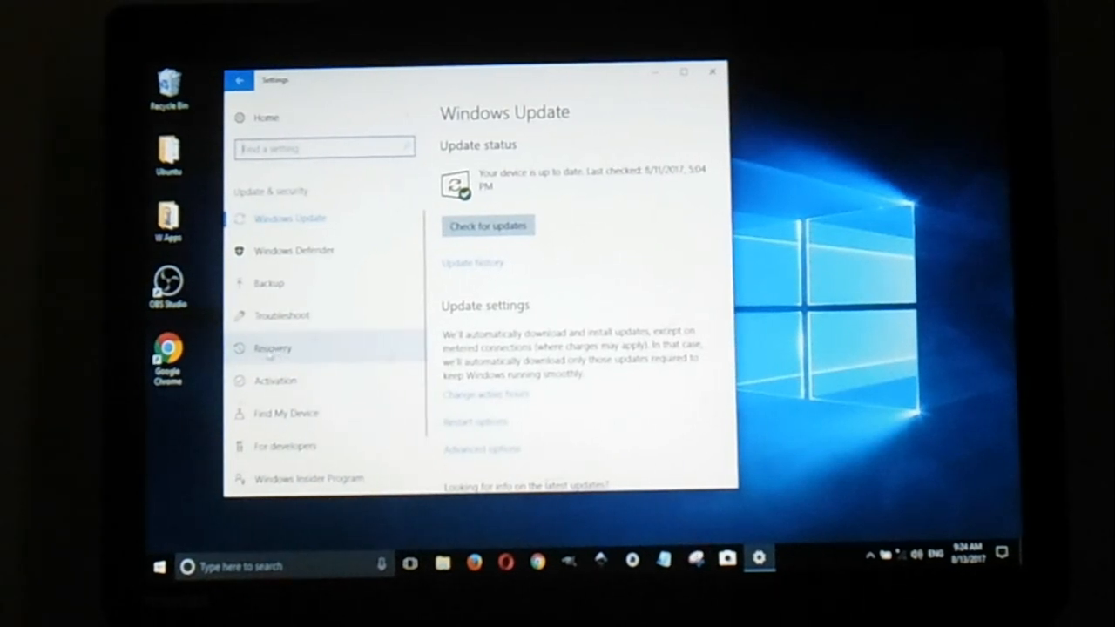
{"action": "left_click", "coordinate": [272, 348]}
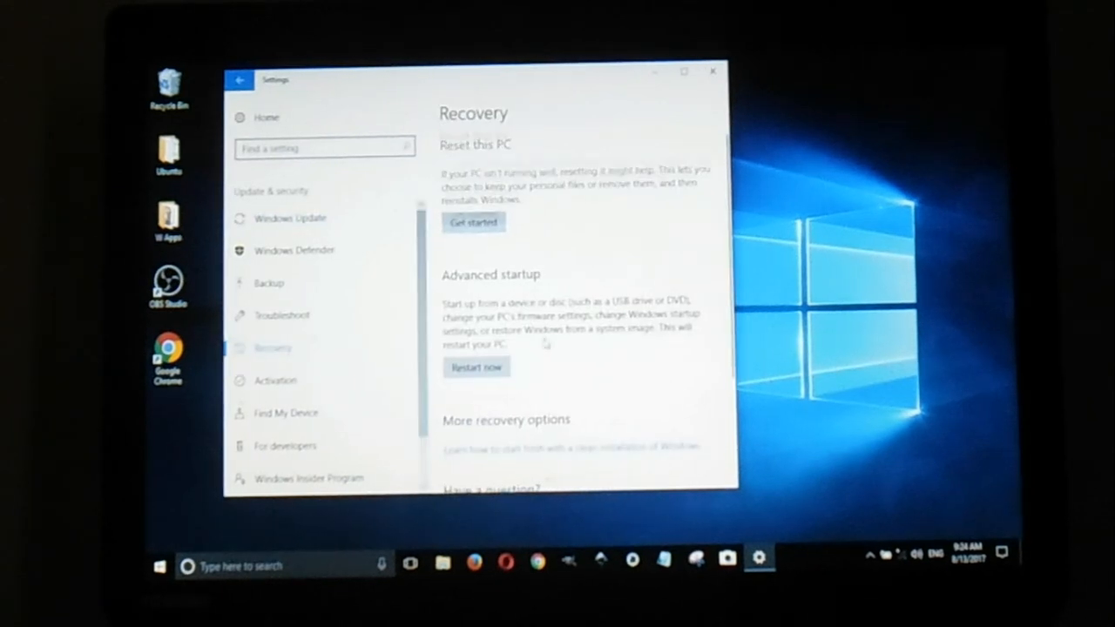
{"action": "scroll", "scroll_direction": "down", "scroll_amount": 3}
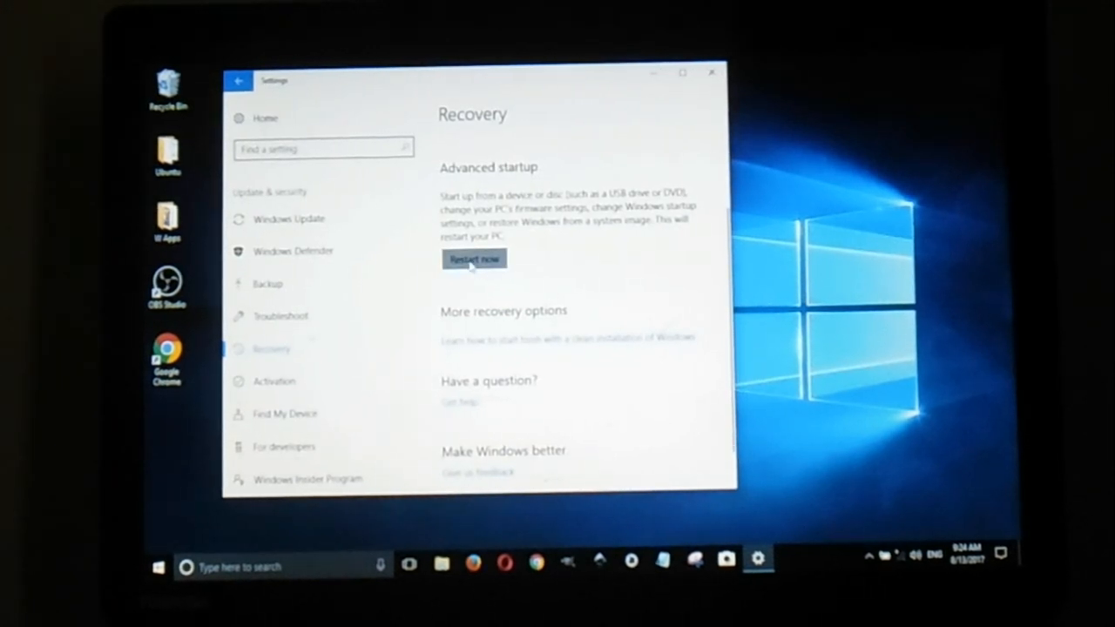
{"action": "left_click", "coordinate": [473, 259]}
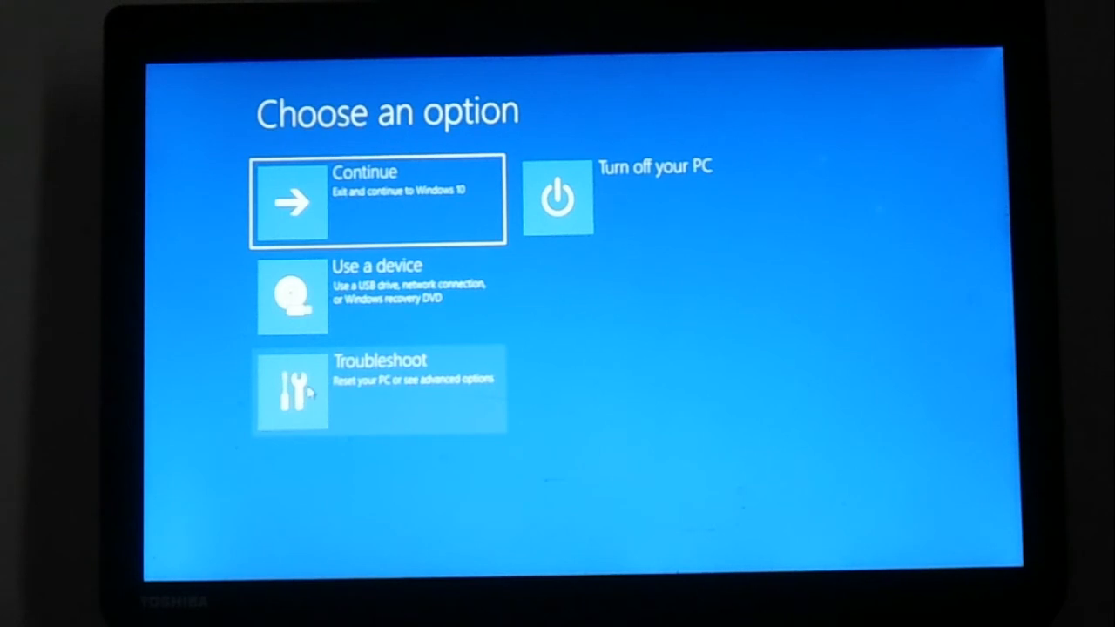
Restart into firmware via Troubleshoot > Advanced options > UEFI Firmware Settings
{"action": "left_click", "coordinate": [379, 389]}
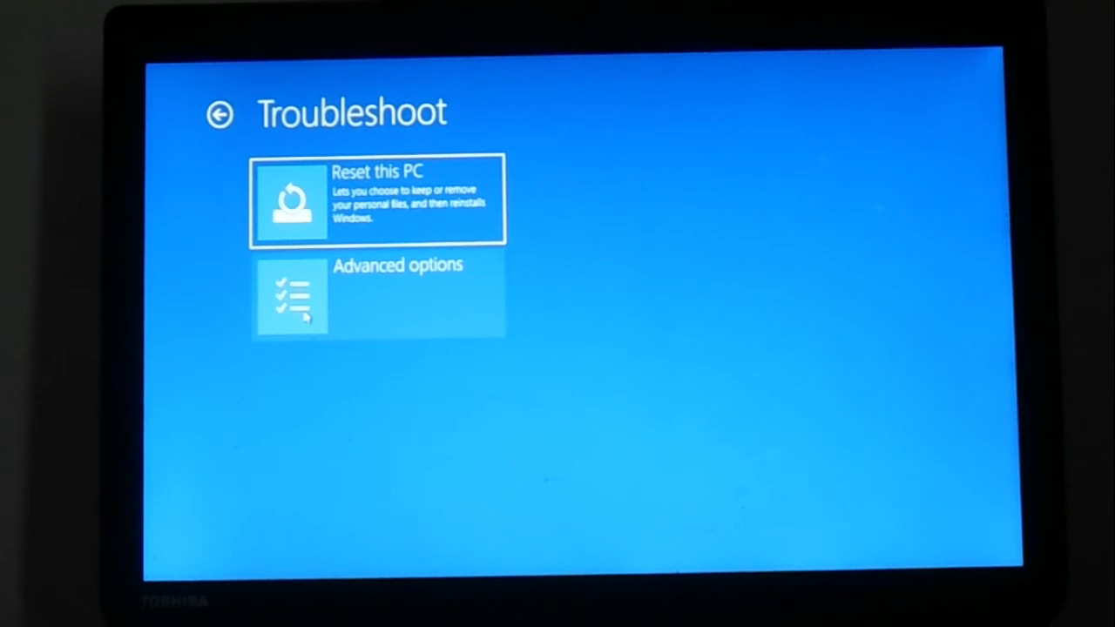
{"action": "left_click", "coordinate": [378, 297]}
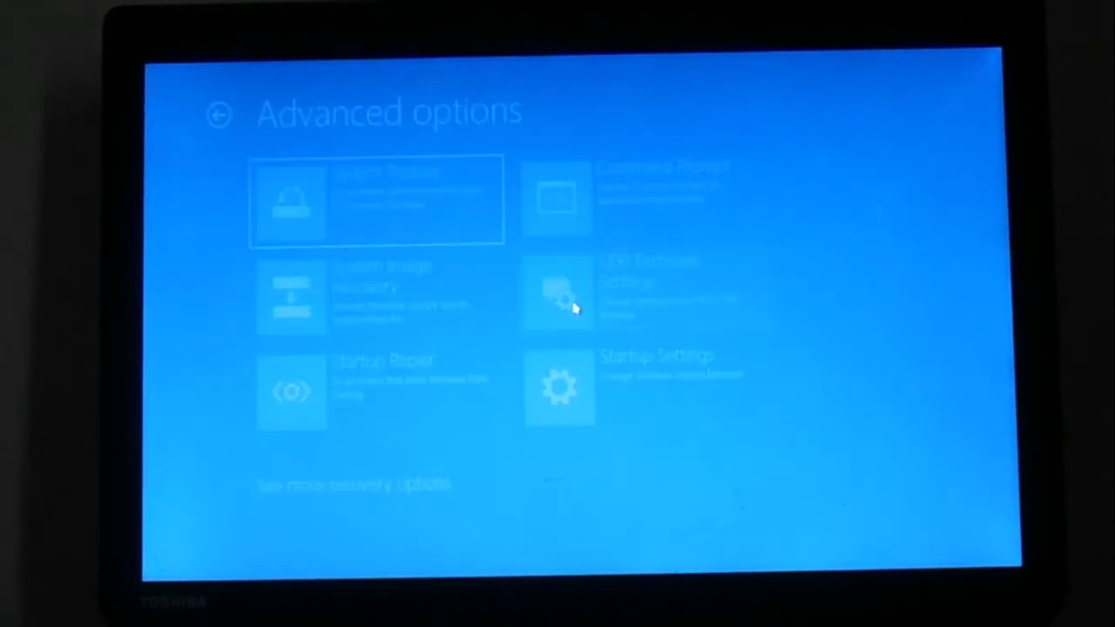
{"action": "left_click", "coordinate": [558, 292]}
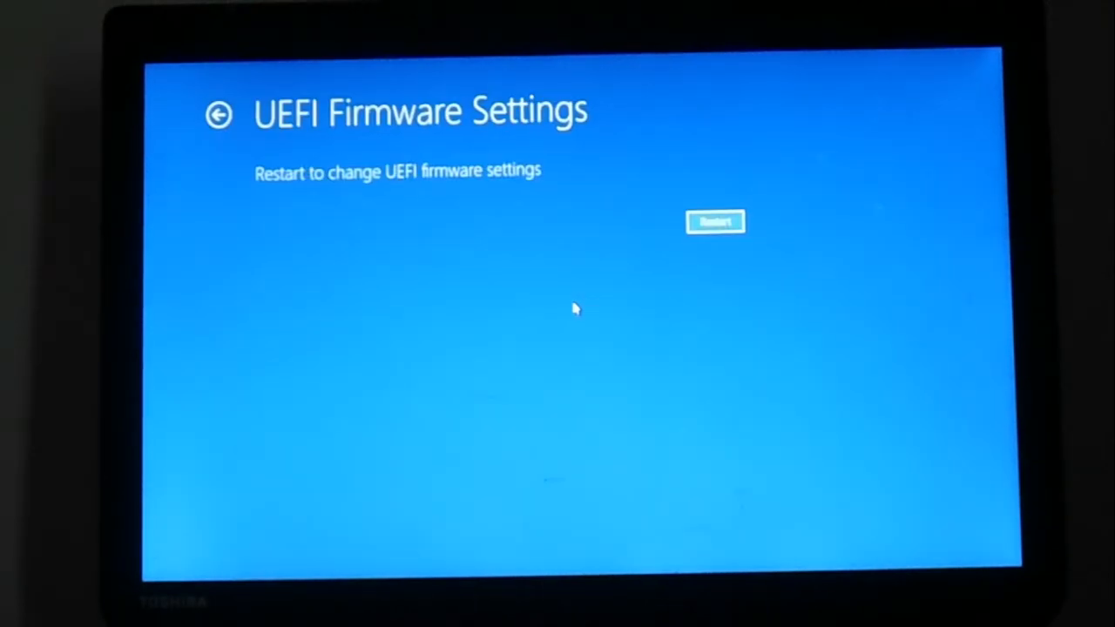
{"action": "mouse_move", "coordinate": [315, 217]}
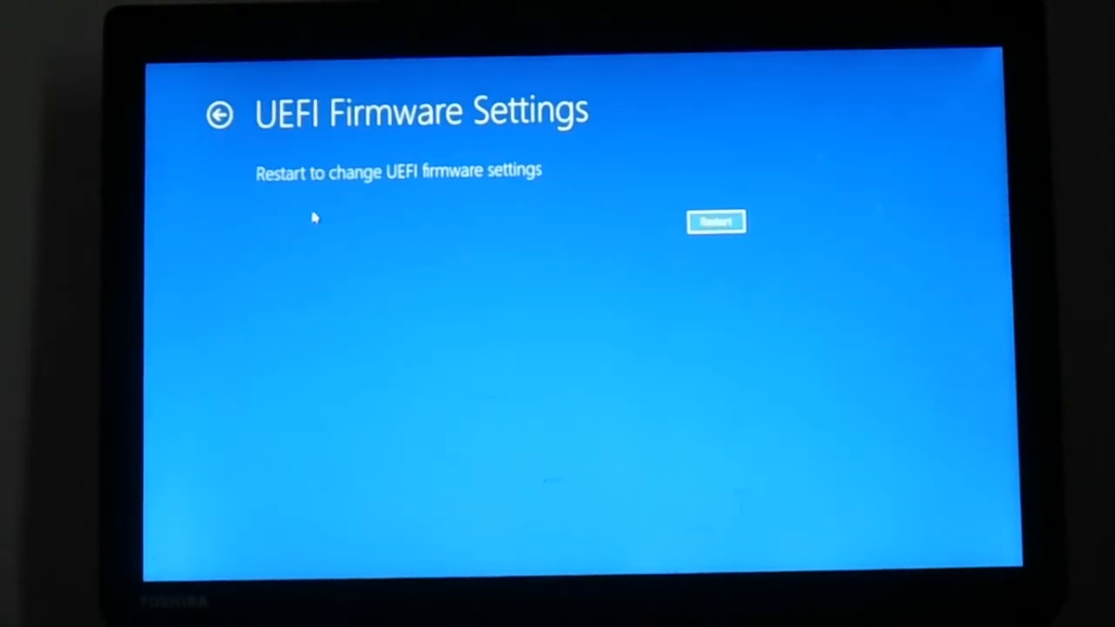
{"action": "mouse_move", "coordinate": [490, 198]}
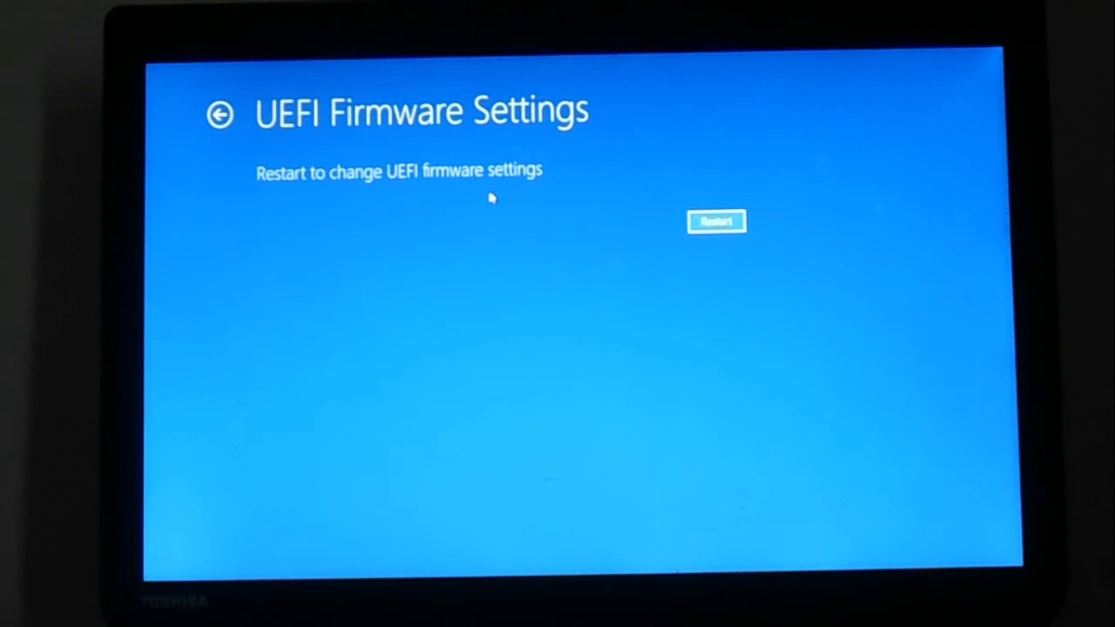
{"action": "mouse_move", "coordinate": [677, 233]}
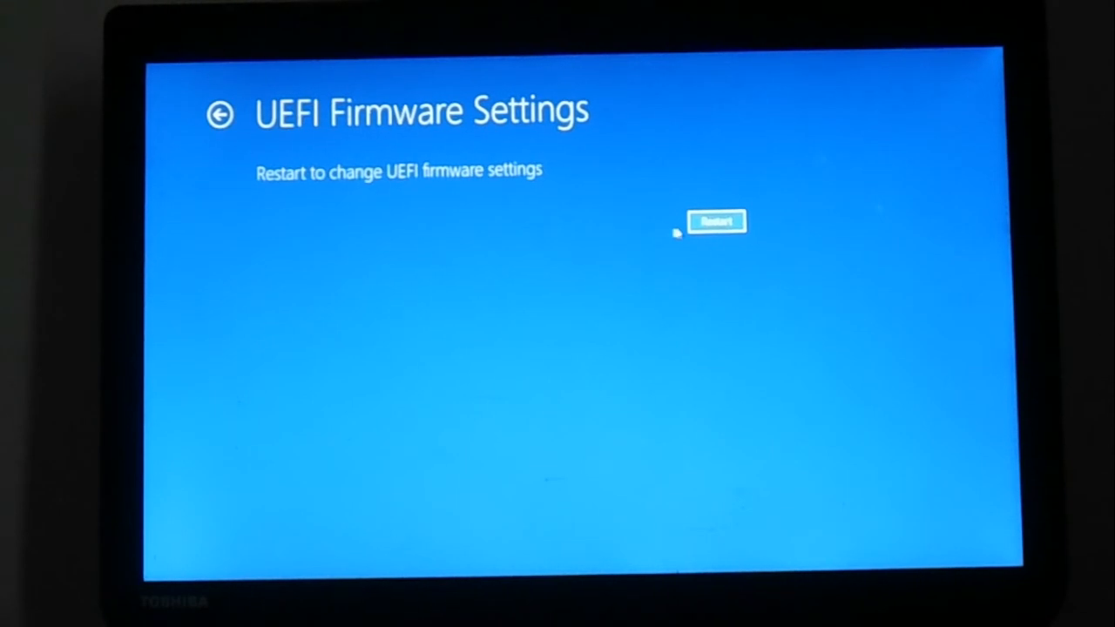
{"action": "mouse_move", "coordinate": [722, 263]}
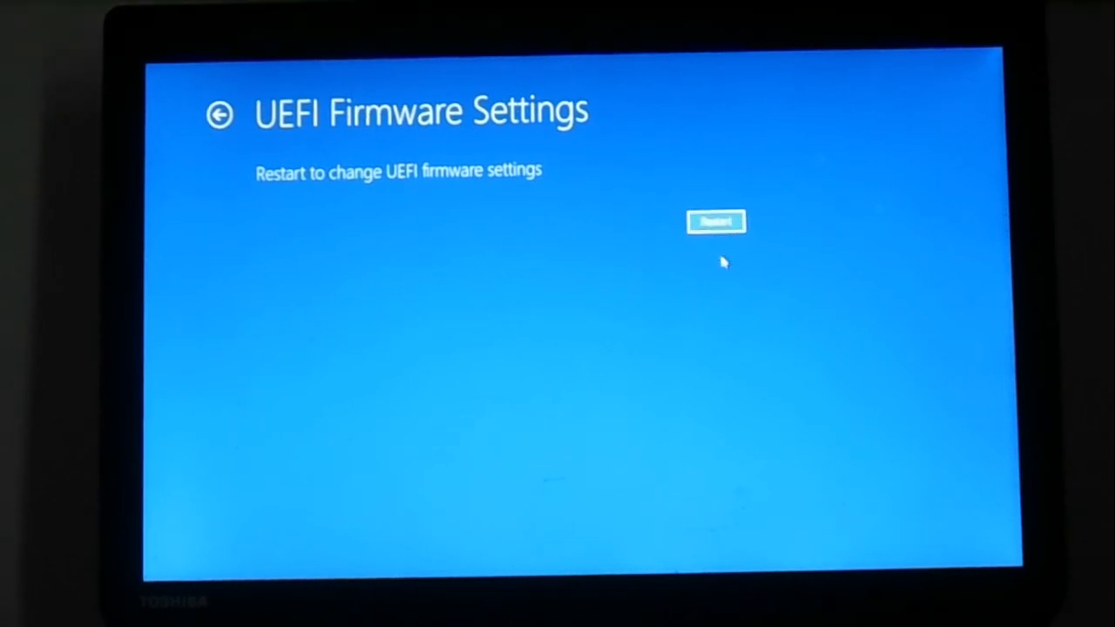
{"action": "left_click", "coordinate": [715, 222]}
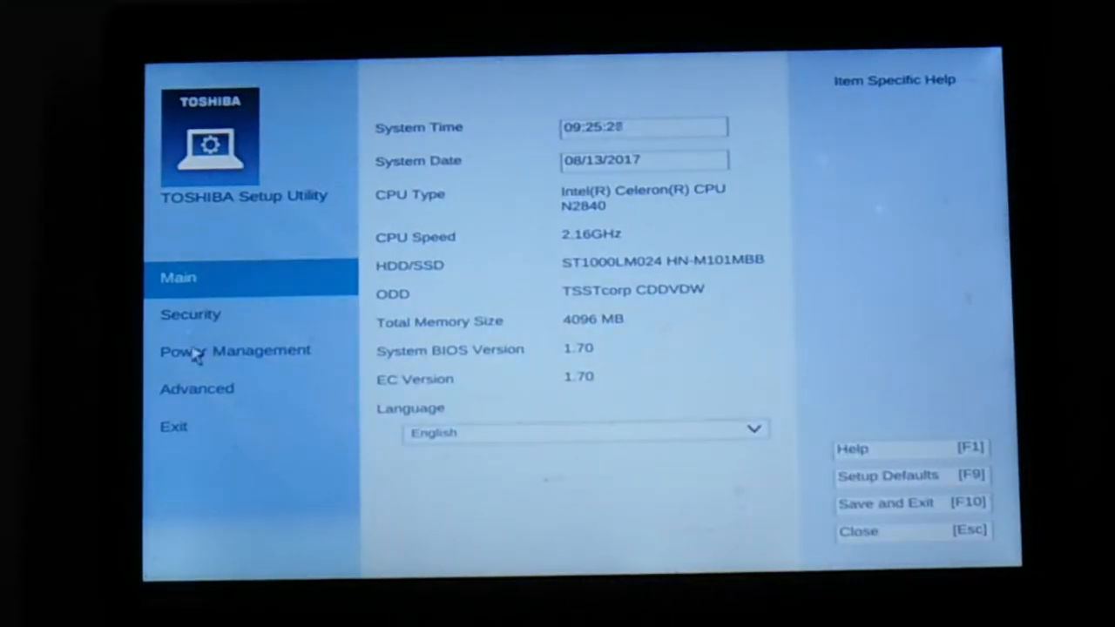
Set Secure Boot to Disabled under Security, then Save and Exit, confirming Yes
{"action": "left_click", "coordinate": [196, 388]}
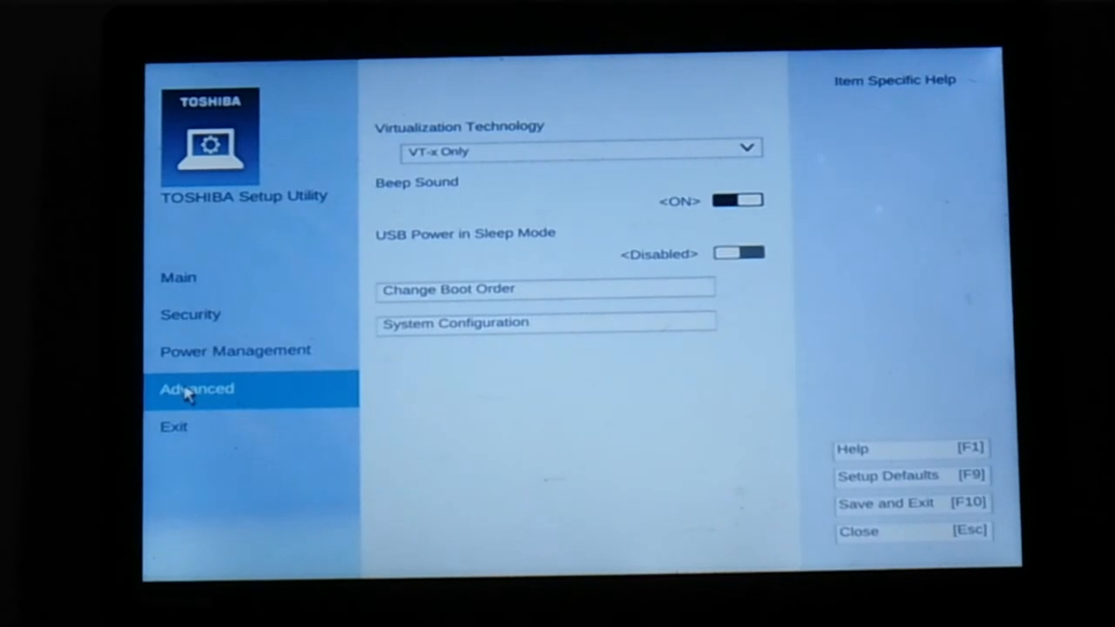
{"action": "mouse_move", "coordinate": [252, 387]}
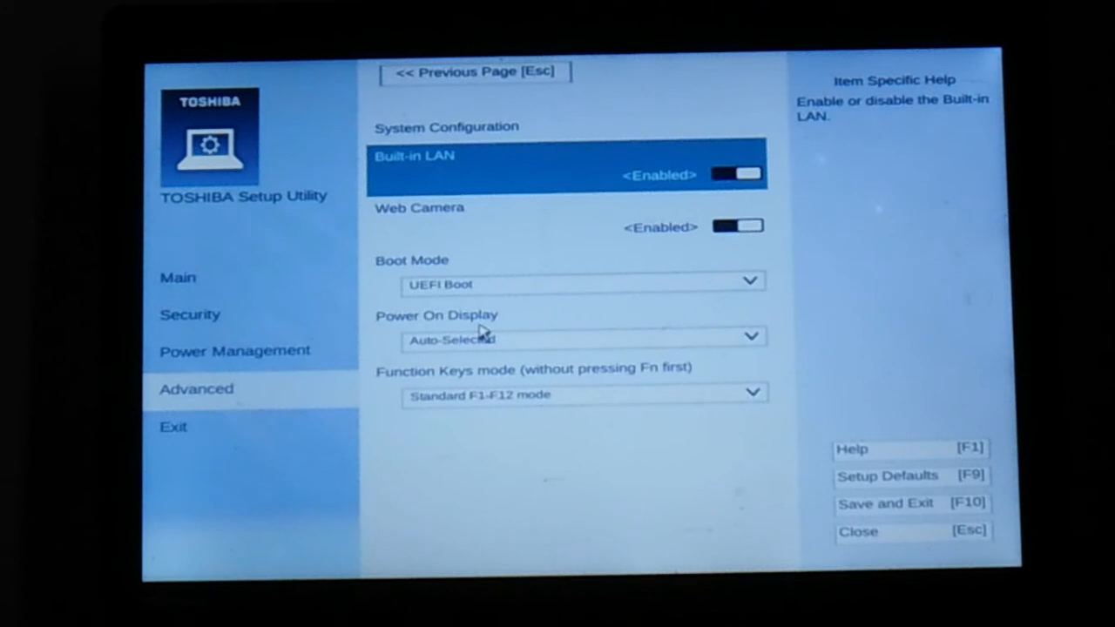
{"action": "mouse_move", "coordinate": [575, 318]}
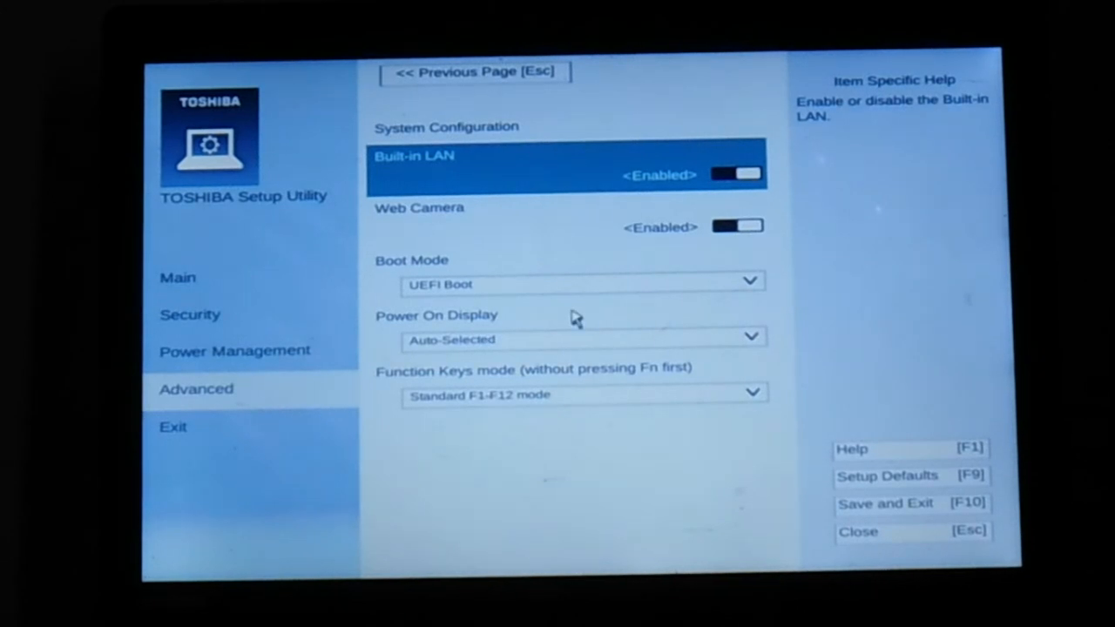
{"action": "mouse_move", "coordinate": [396, 407]}
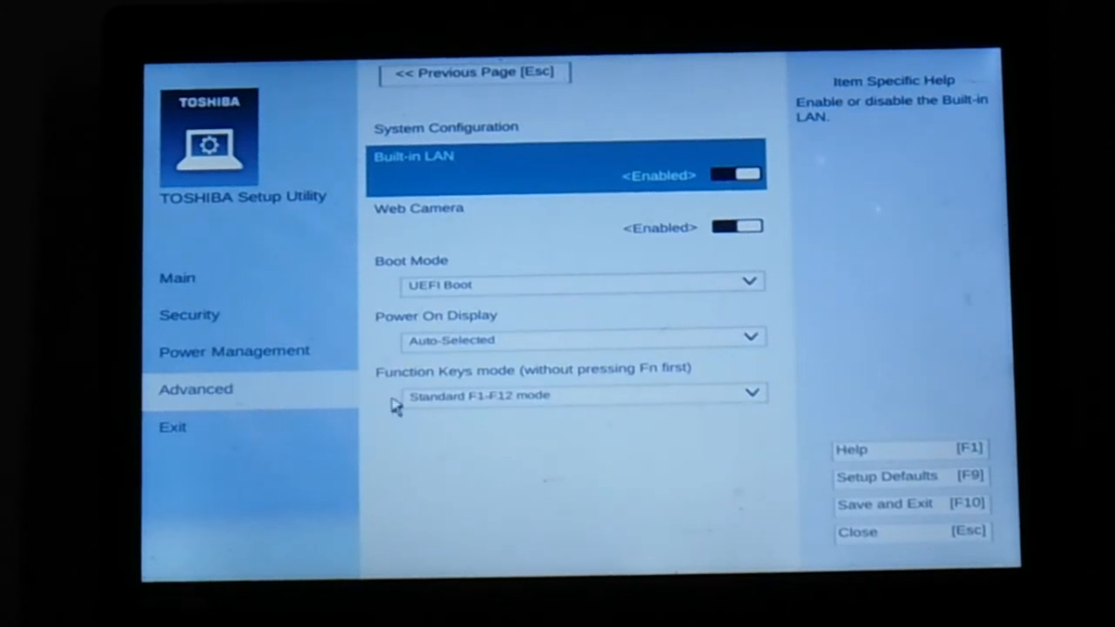
{"action": "mouse_move", "coordinate": [606, 267]}
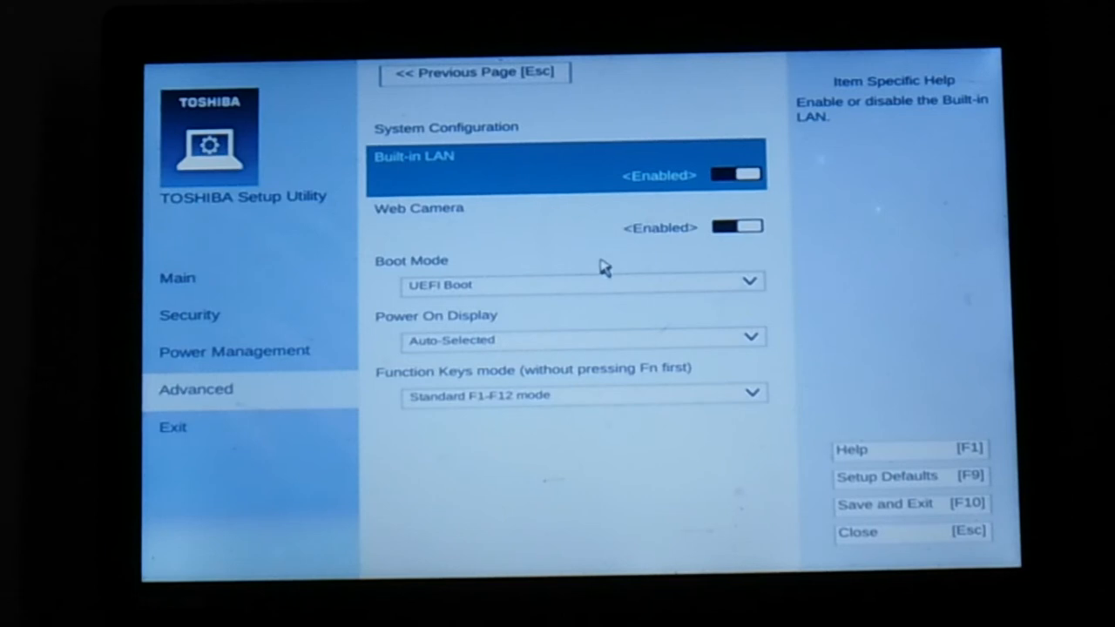
{"action": "left_click", "coordinate": [234, 351]}
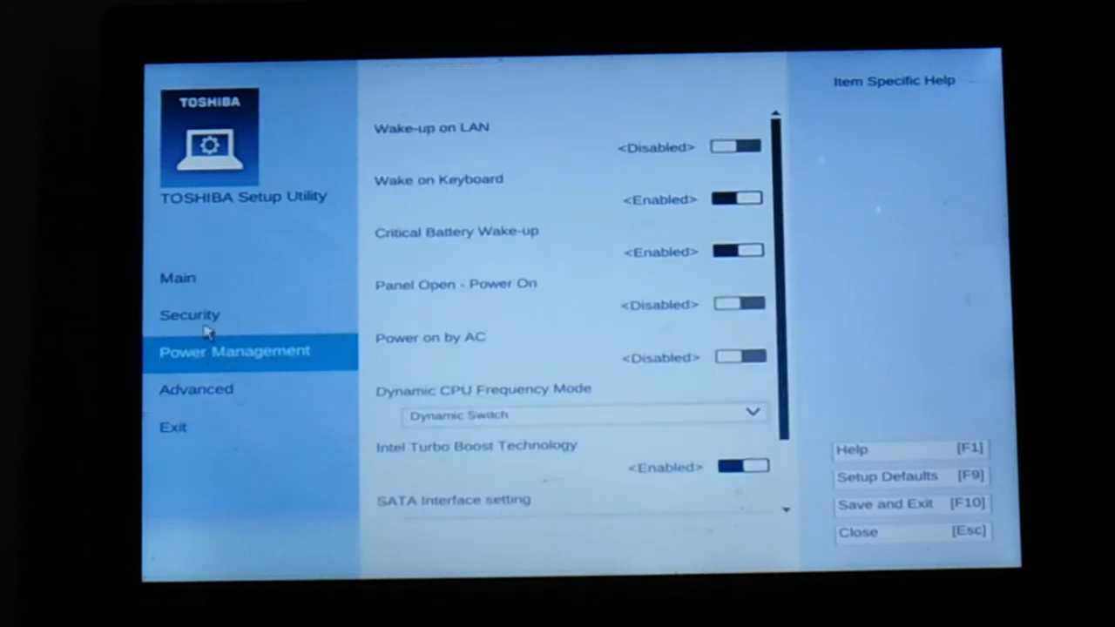
{"action": "left_click", "coordinate": [190, 314]}
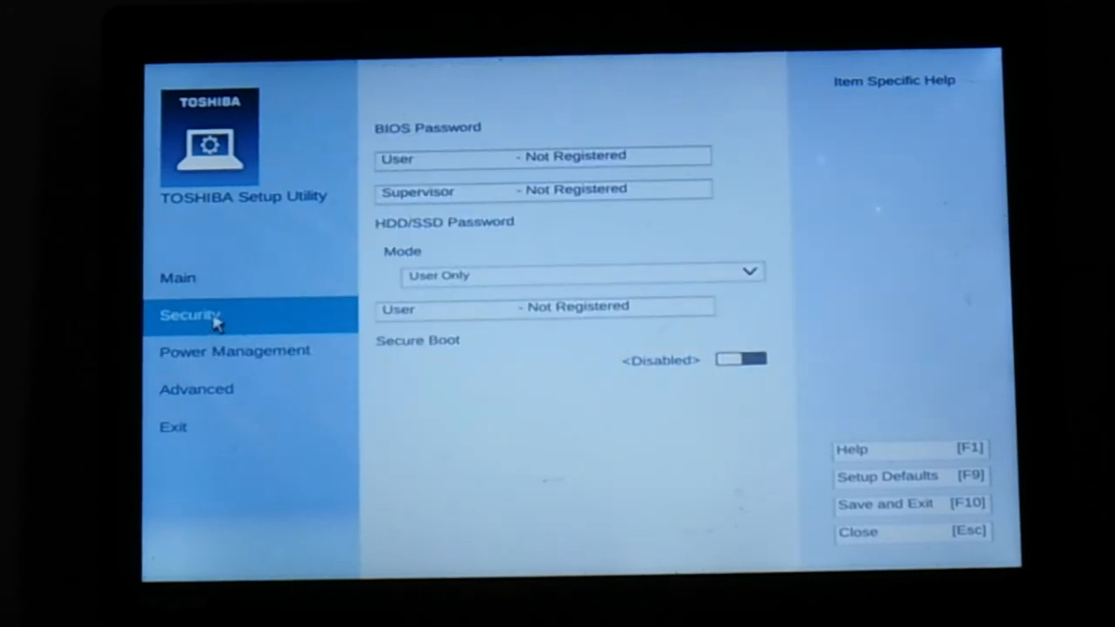
{"action": "mouse_move", "coordinate": [606, 372]}
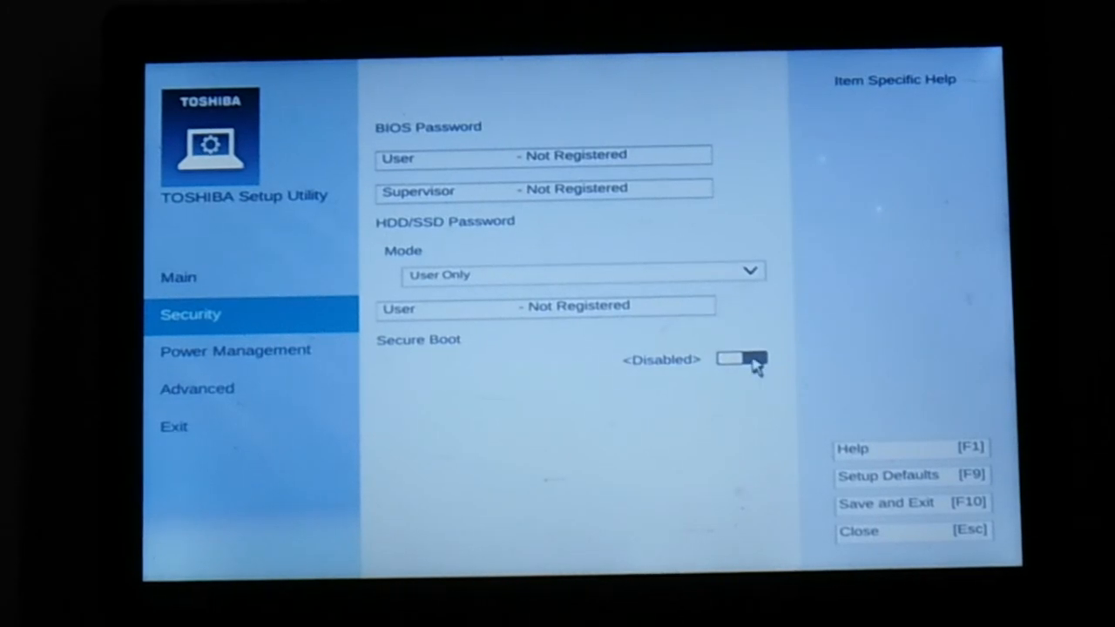
{"action": "left_click", "coordinate": [741, 359]}
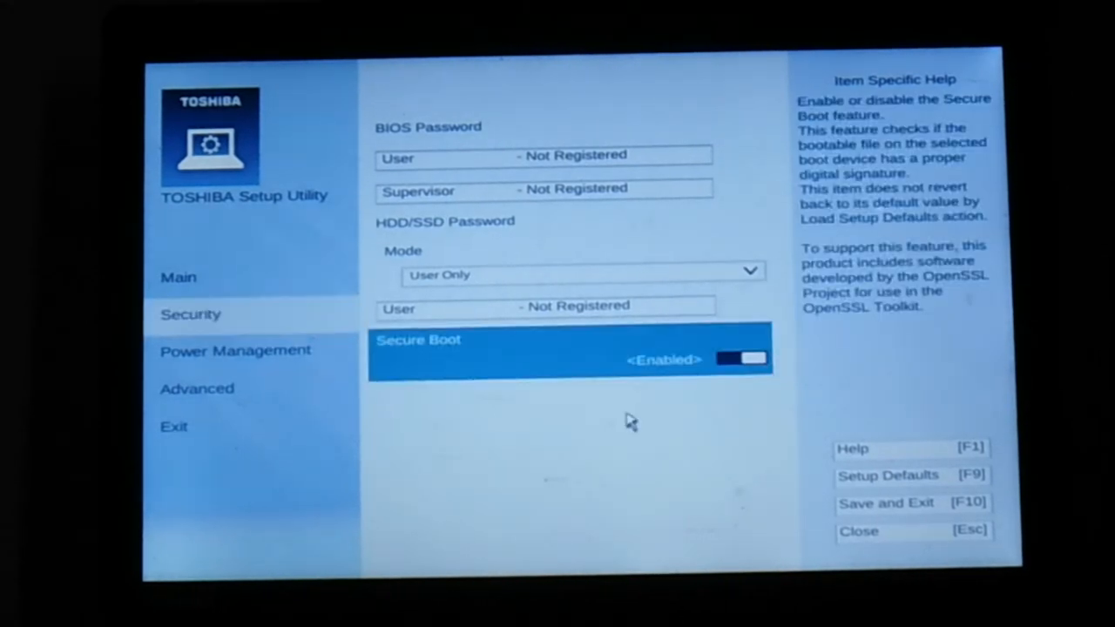
{"action": "mouse_move", "coordinate": [470, 397]}
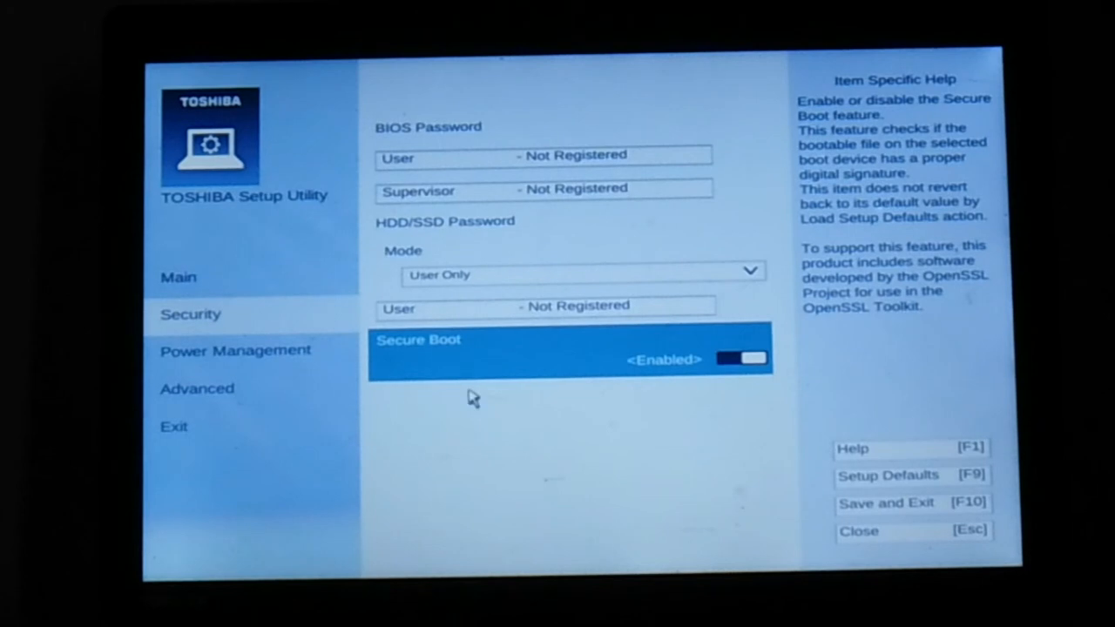
{"action": "mouse_move", "coordinate": [194, 333]}
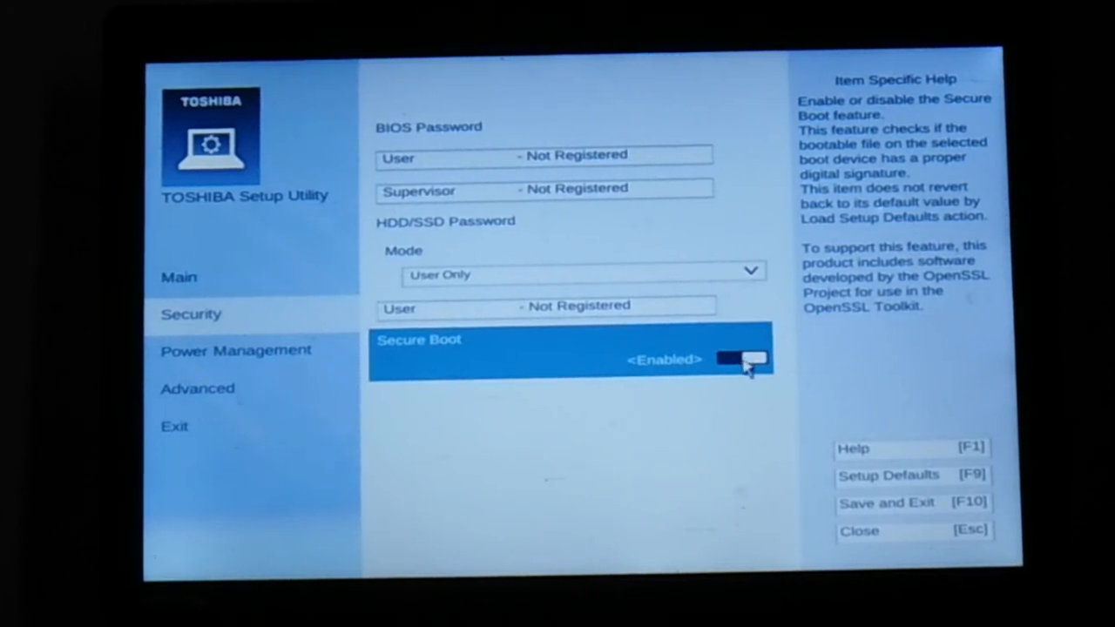
{"action": "mouse_move", "coordinate": [634, 370]}
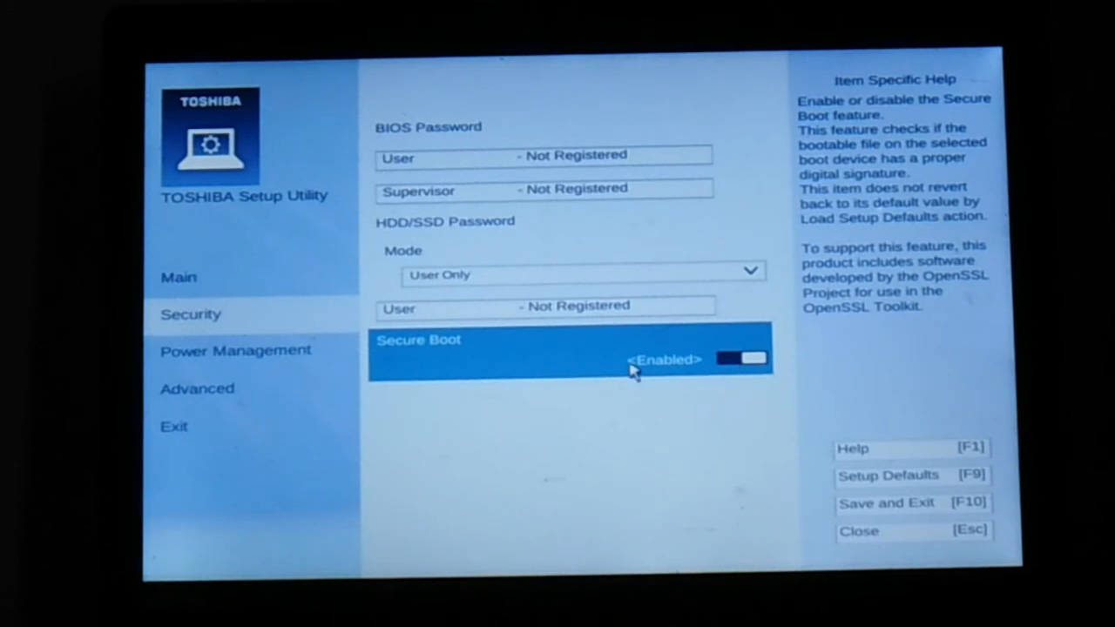
{"action": "mouse_move", "coordinate": [727, 360]}
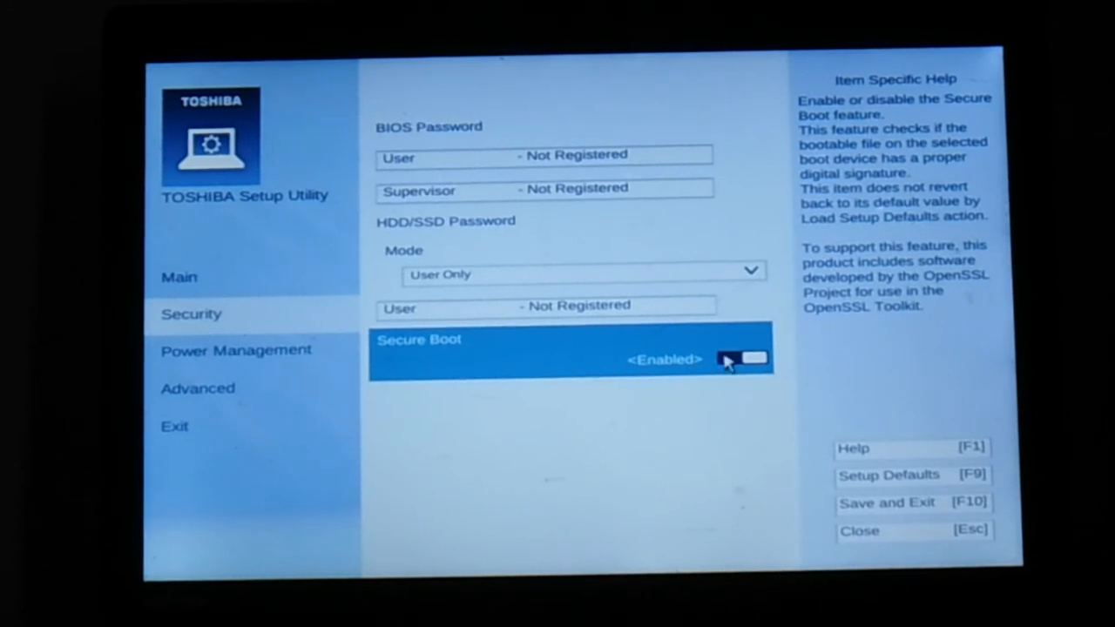
{"action": "left_click", "coordinate": [741, 358]}
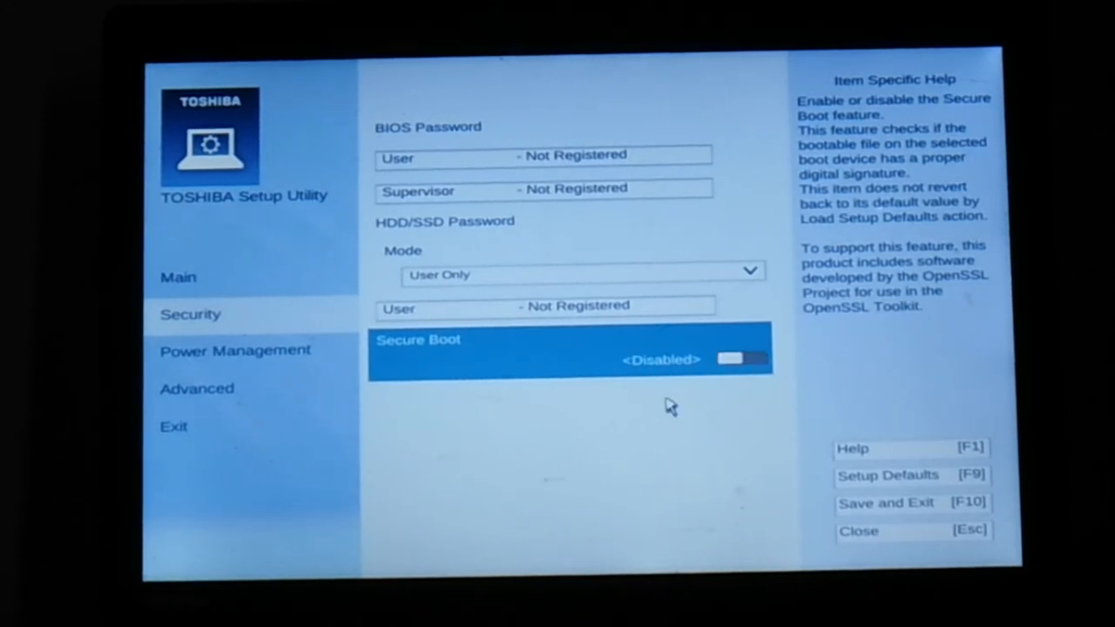
{"action": "mouse_move", "coordinate": [745, 413]}
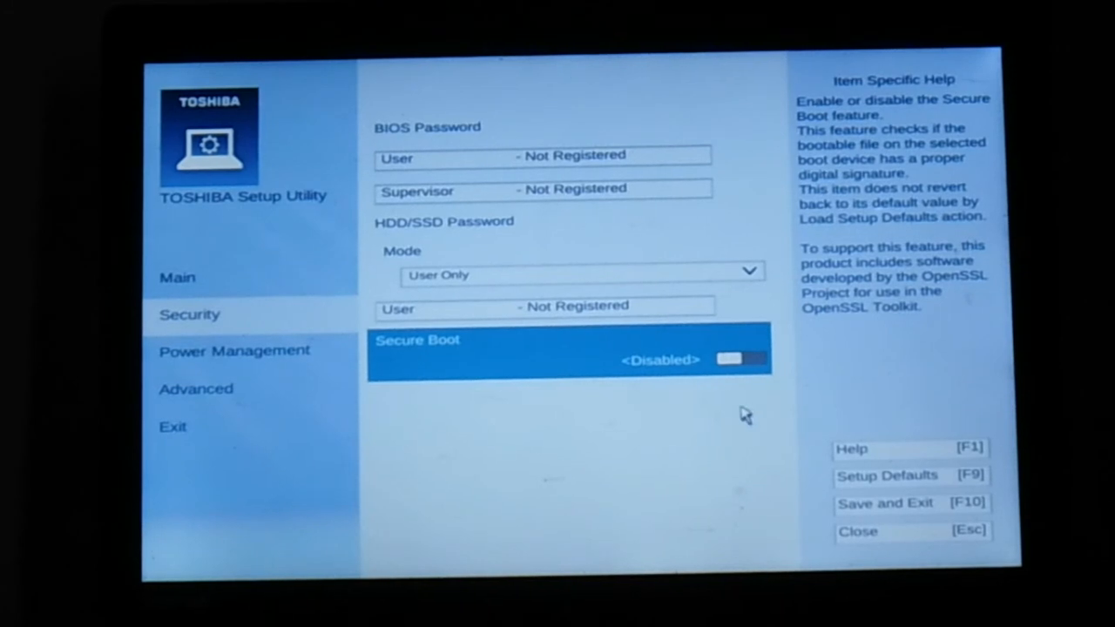
{"action": "mouse_move", "coordinate": [711, 406]}
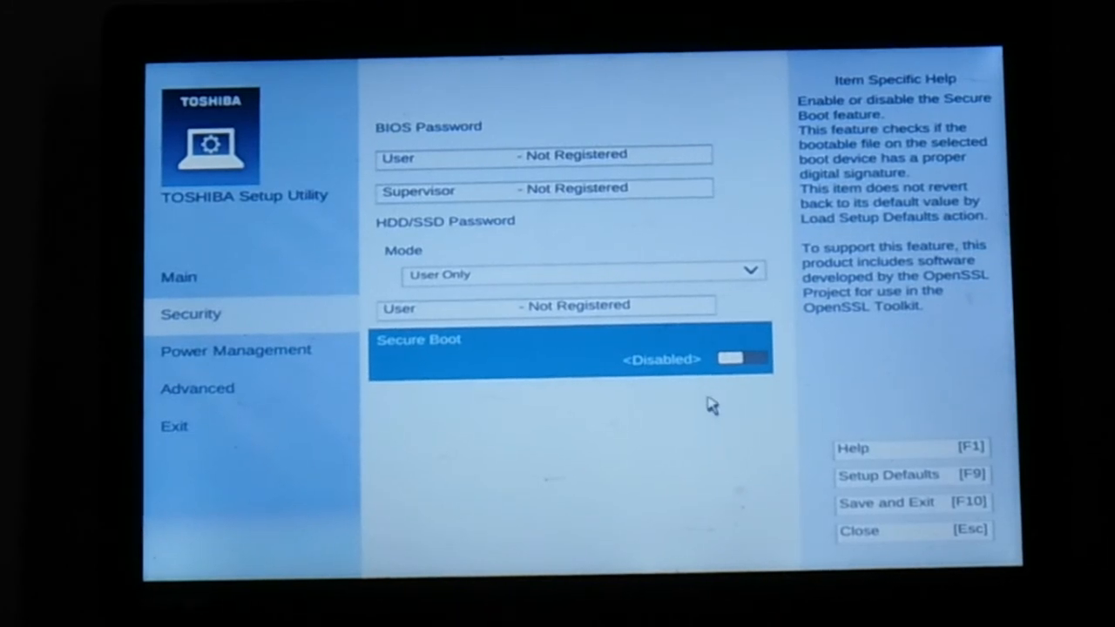
{"action": "mouse_move", "coordinate": [692, 444]}
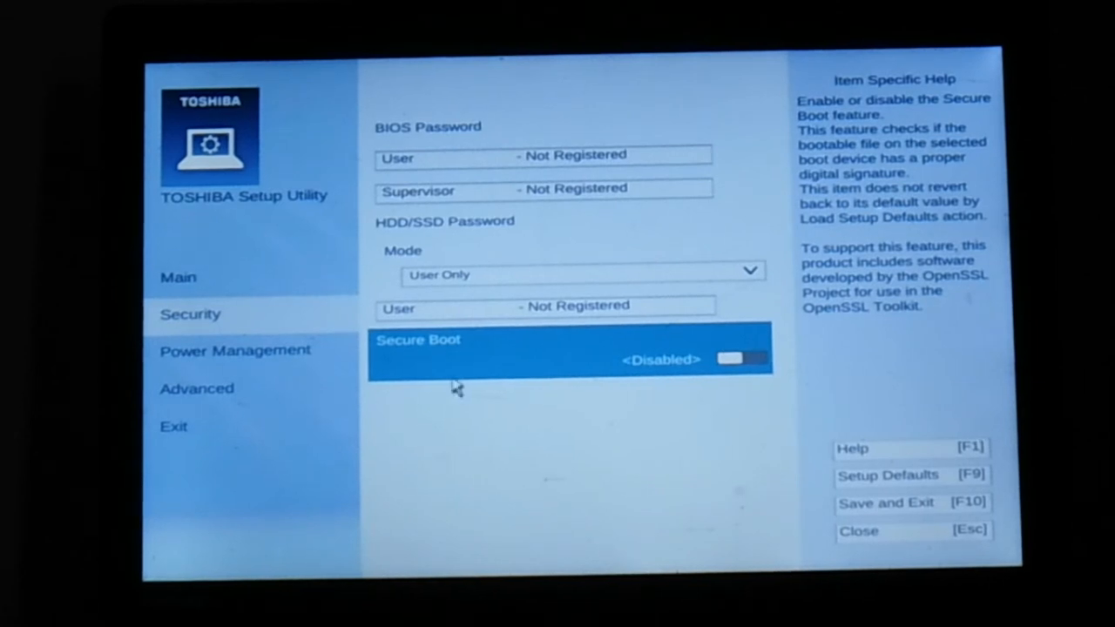
{"action": "mouse_move", "coordinate": [752, 431]}
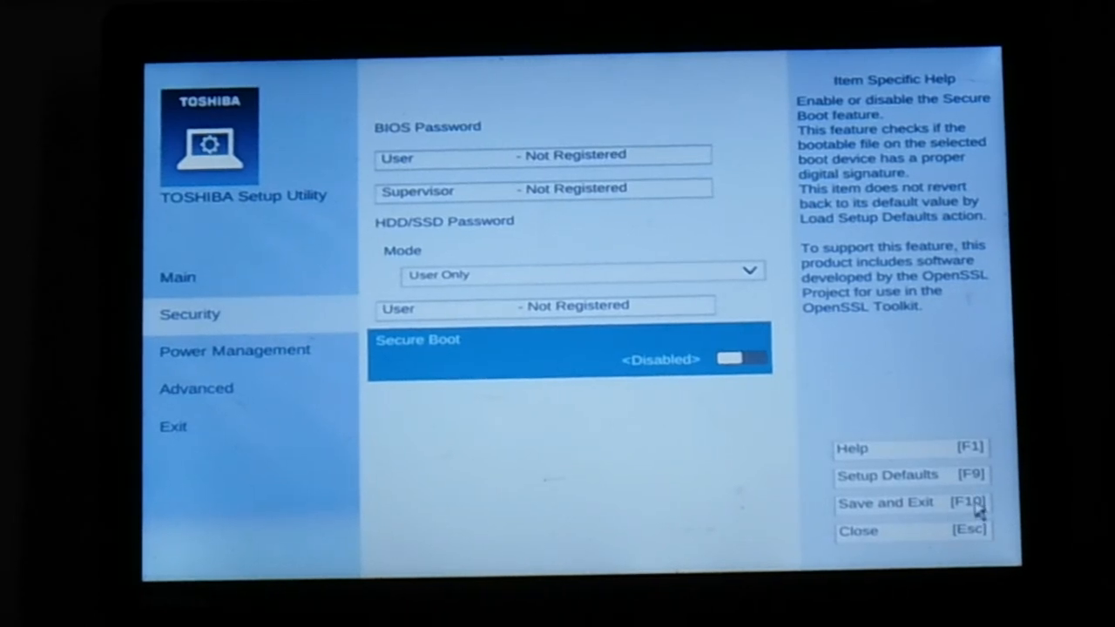
{"action": "left_click", "coordinate": [884, 503]}
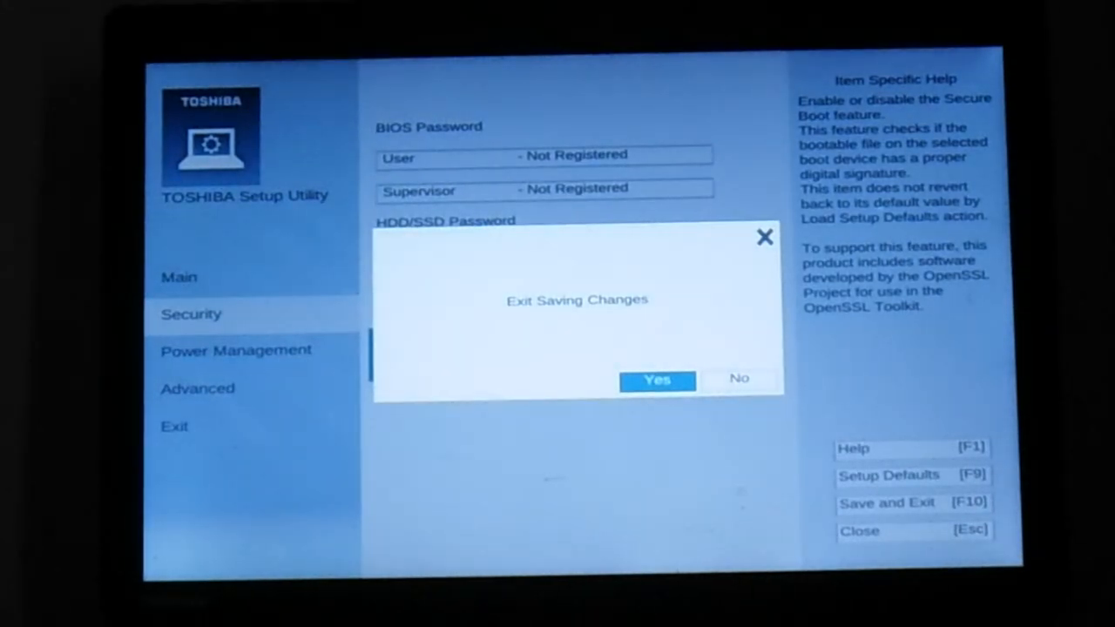
{"action": "mouse_move", "coordinate": [814, 417]}
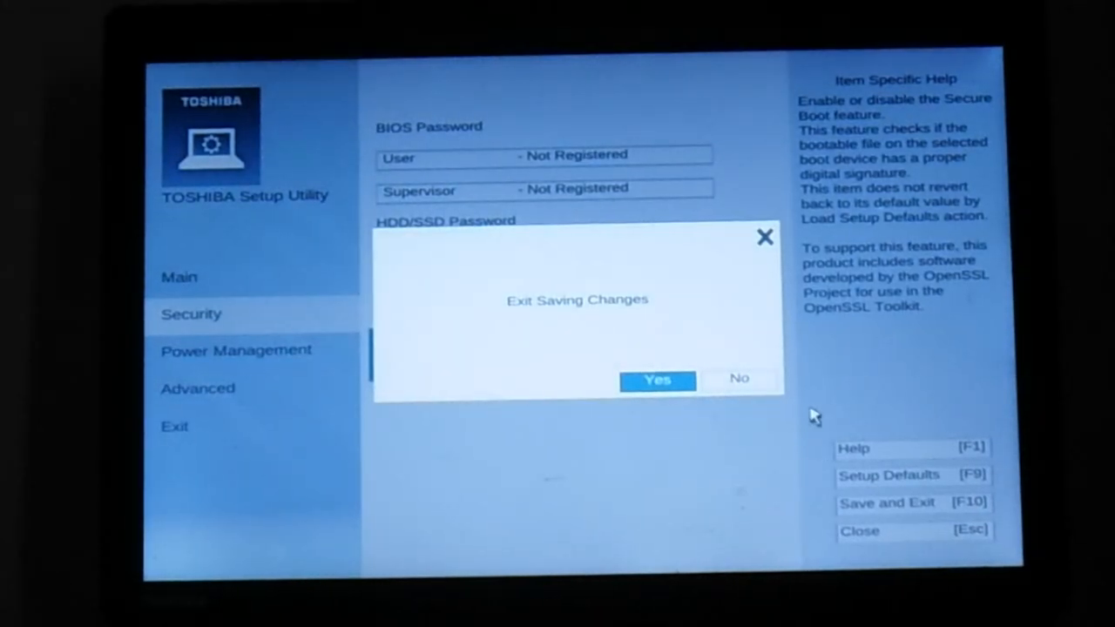
{"action": "mouse_move", "coordinate": [649, 415]}
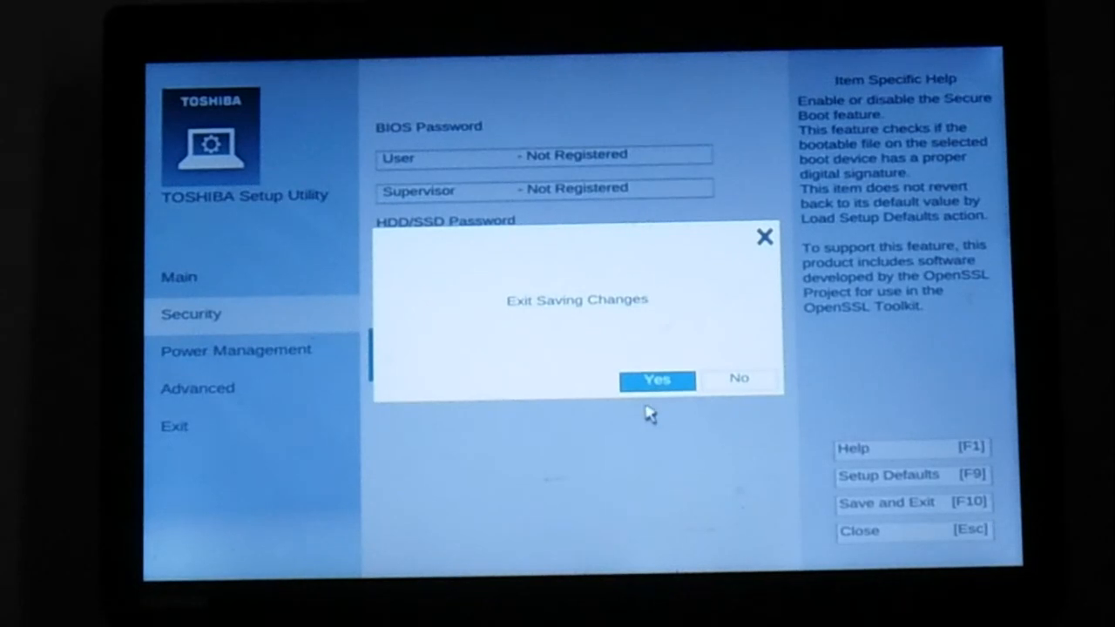
{"action": "left_click", "coordinate": [657, 379]}
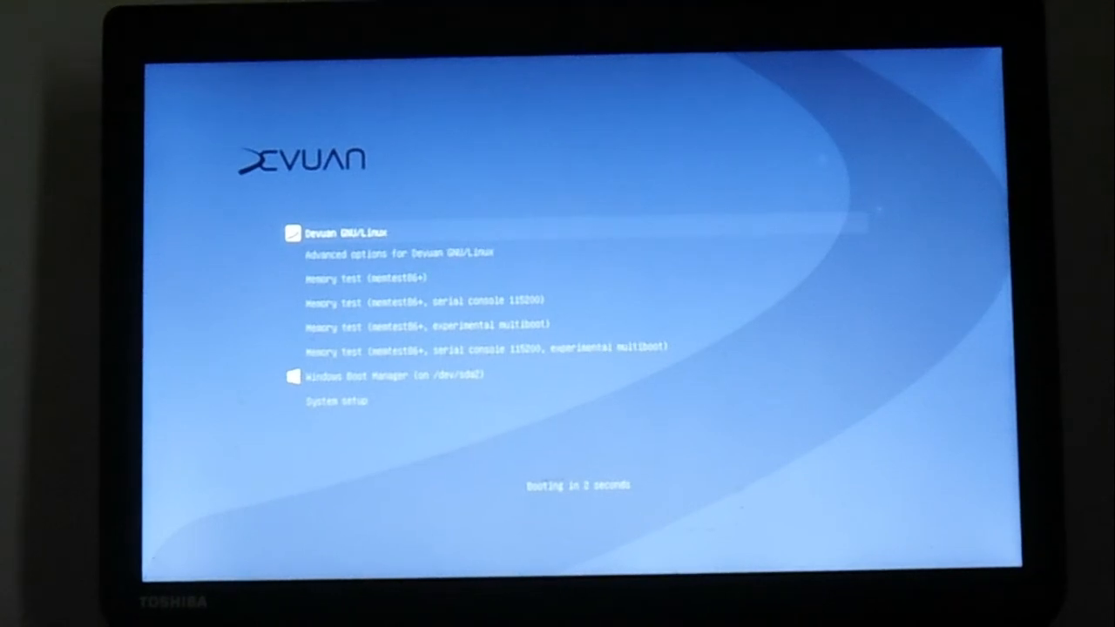
Boot Devuan GNU/Linux from the GRUB menu
{"action": "key", "text": "Return"}
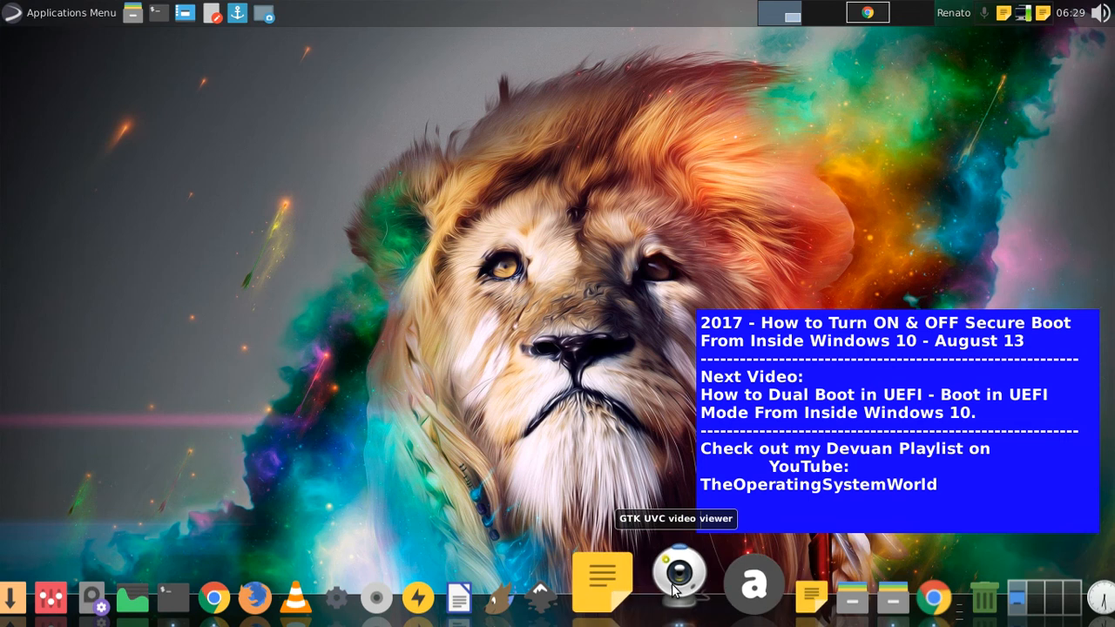
Launch the Guvcview webcam viewer from the dock
{"action": "left_click", "coordinate": [677, 584]}
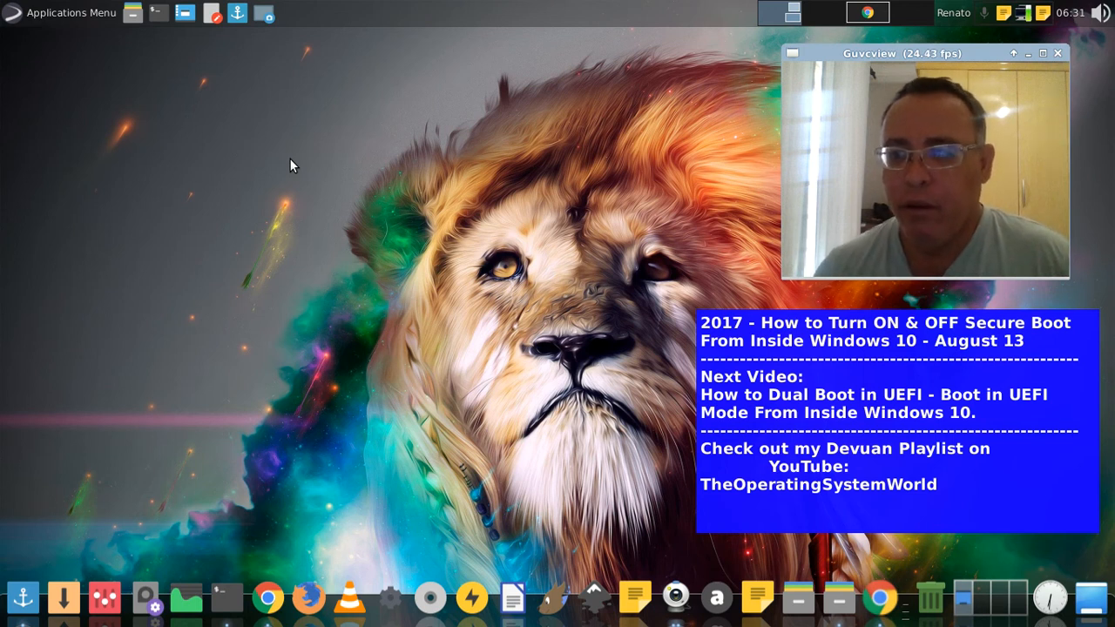
{"action": "mouse_move", "coordinate": [562, 257]}
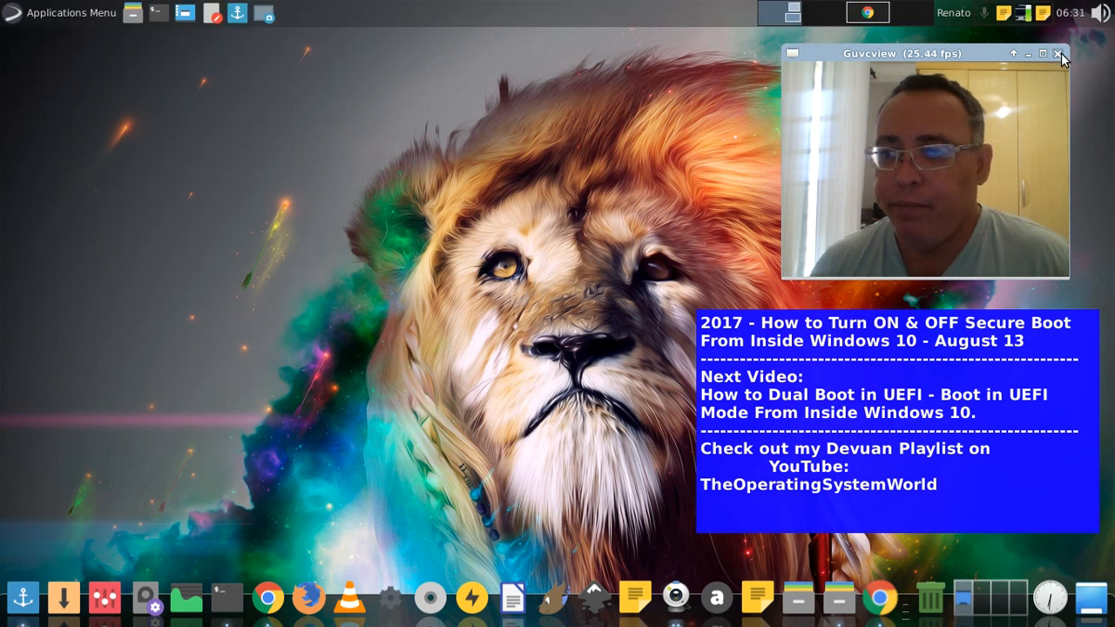
{"action": "left_click", "coordinate": [1059, 54]}
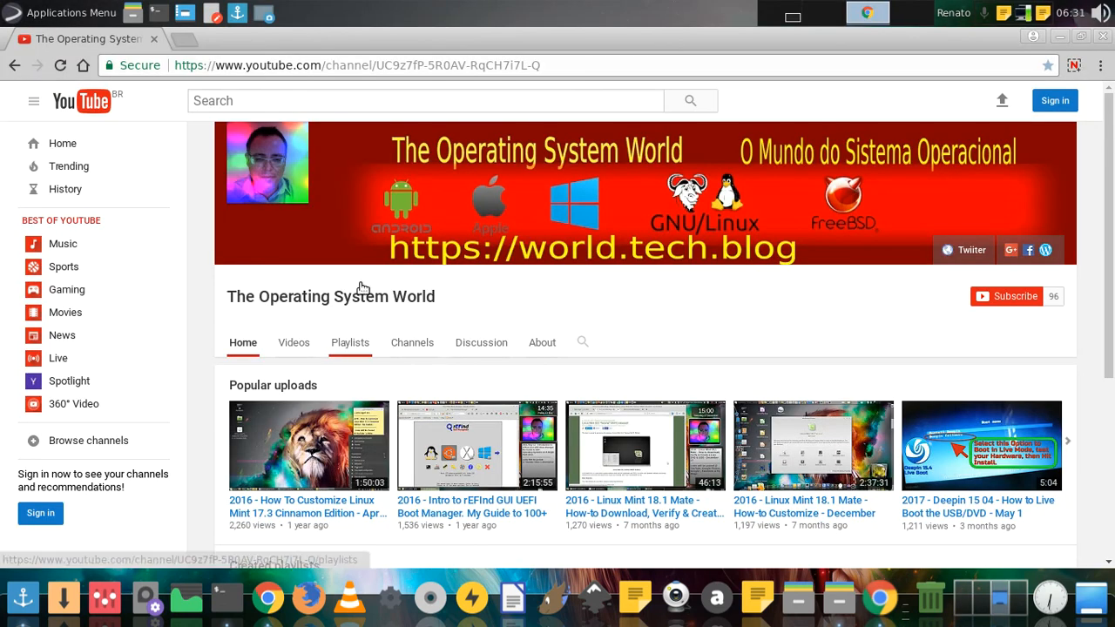
{"action": "mouse_move", "coordinate": [622, 306]}
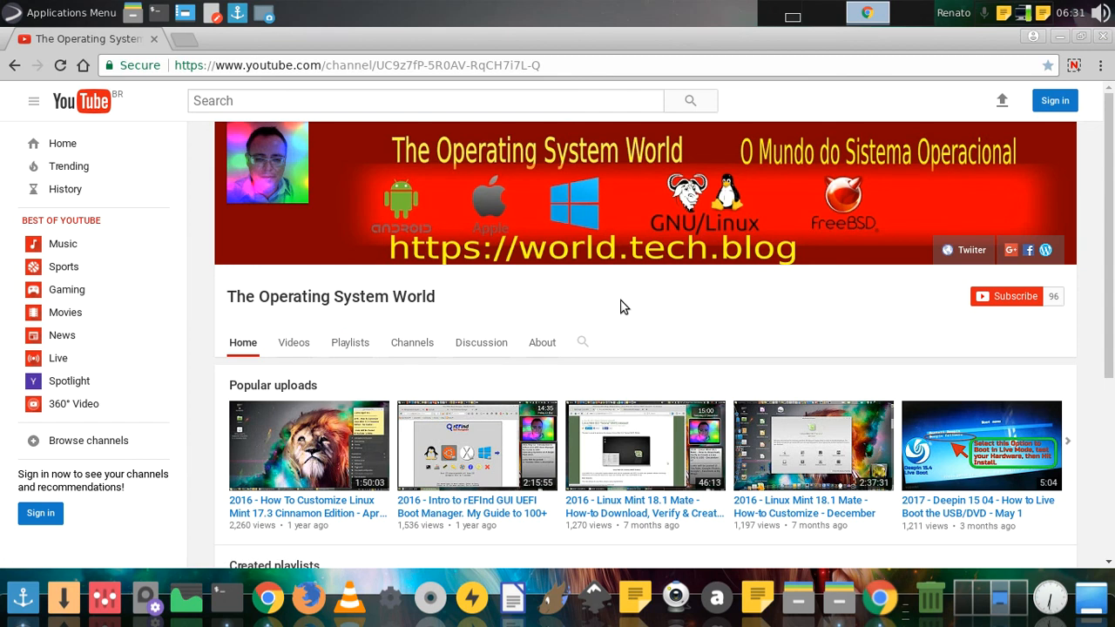
{"action": "mouse_move", "coordinate": [387, 318]}
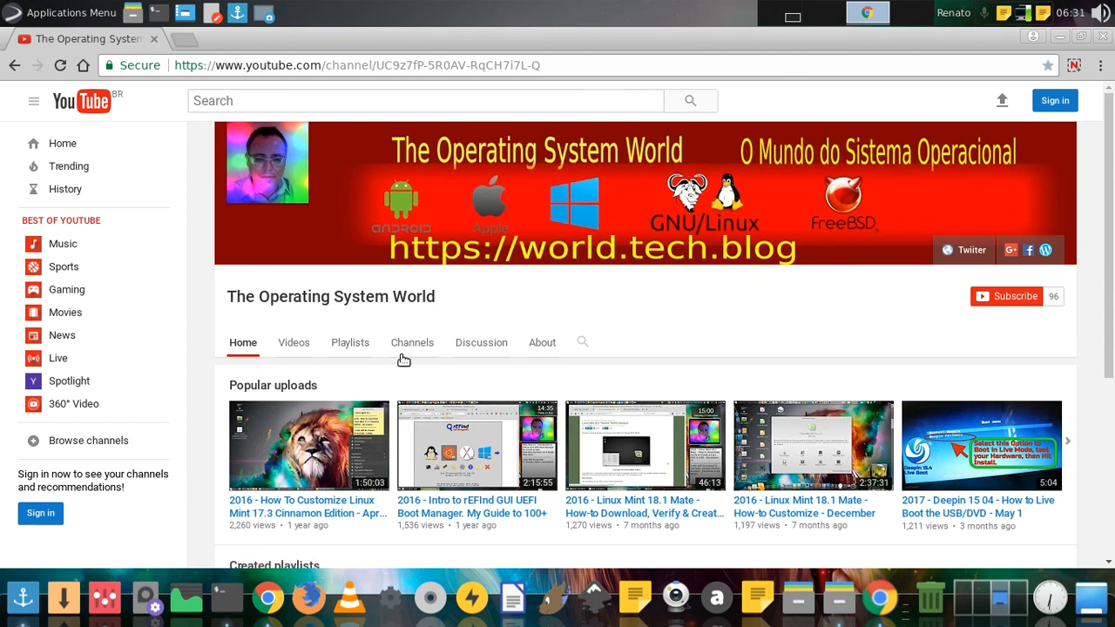
{"action": "mouse_move", "coordinate": [349, 343]}
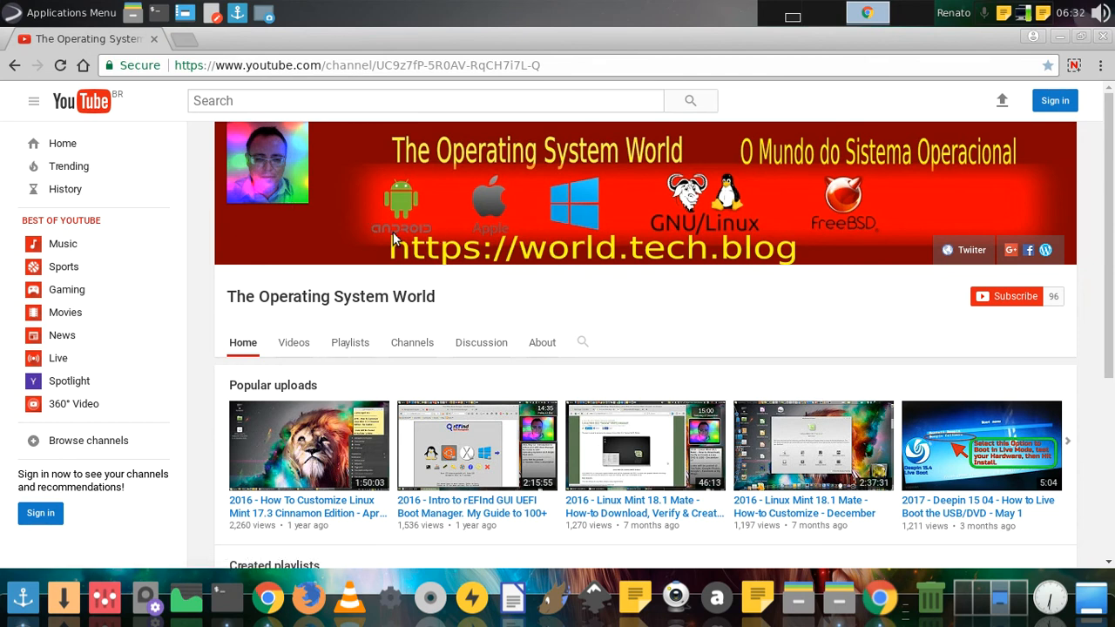
{"action": "mouse_move", "coordinate": [392, 216]}
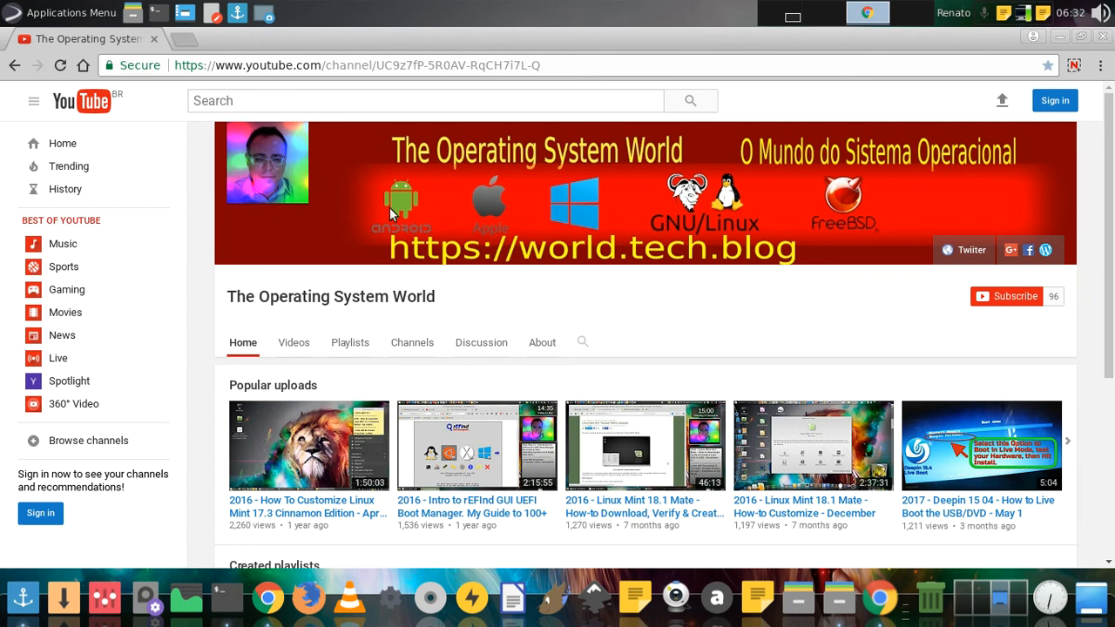
{"action": "mouse_move", "coordinate": [563, 206]}
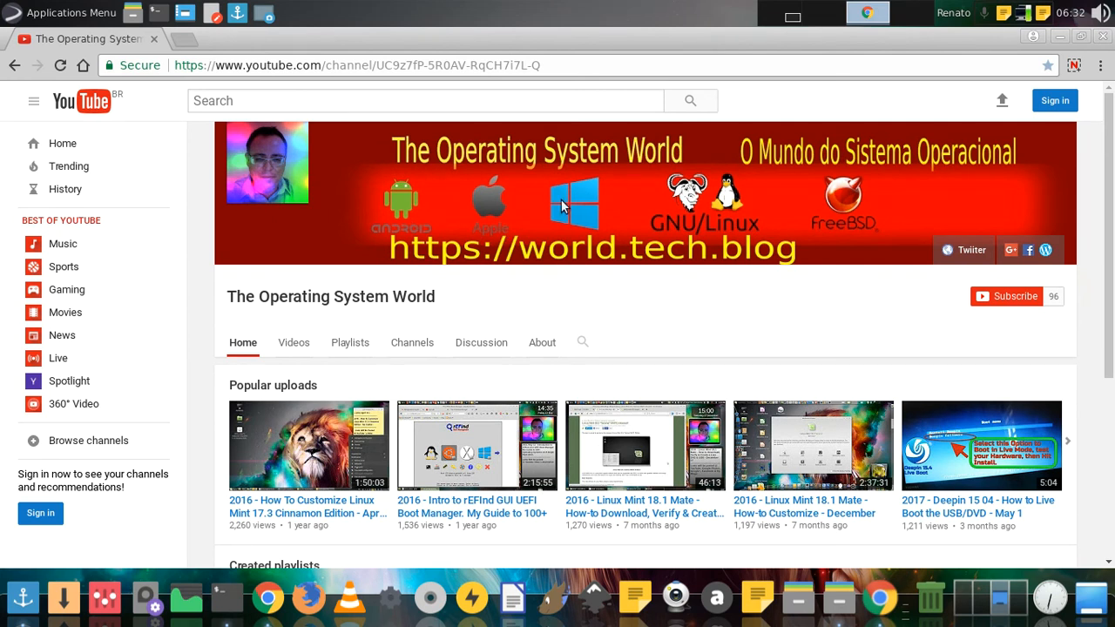
{"action": "mouse_move", "coordinate": [623, 263]}
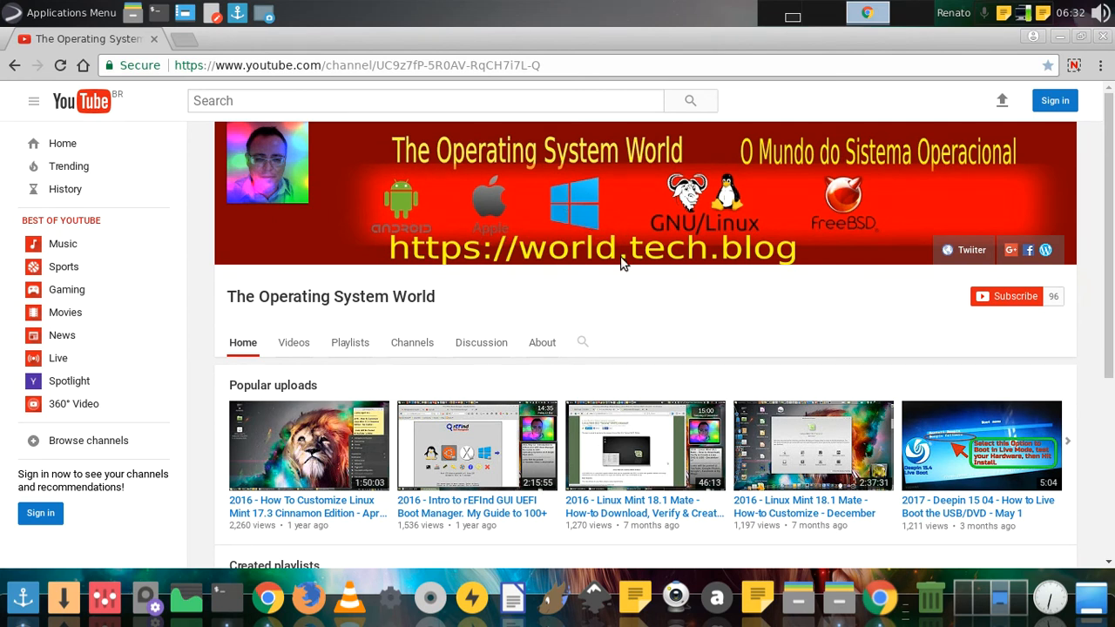
{"action": "mouse_move", "coordinate": [701, 233]}
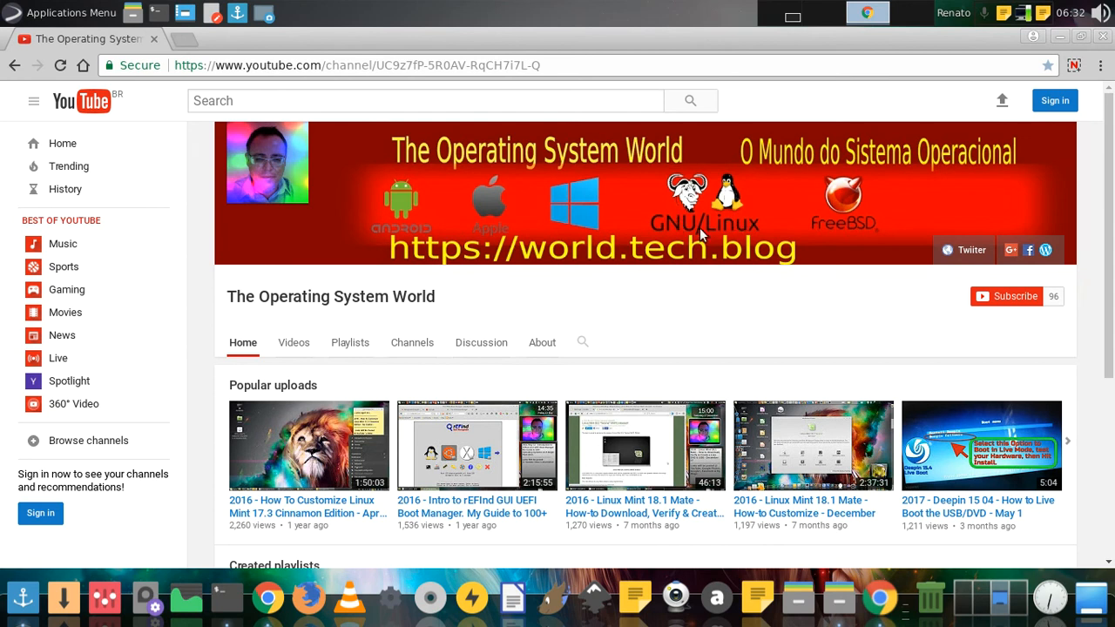
{"action": "mouse_move", "coordinate": [701, 203]}
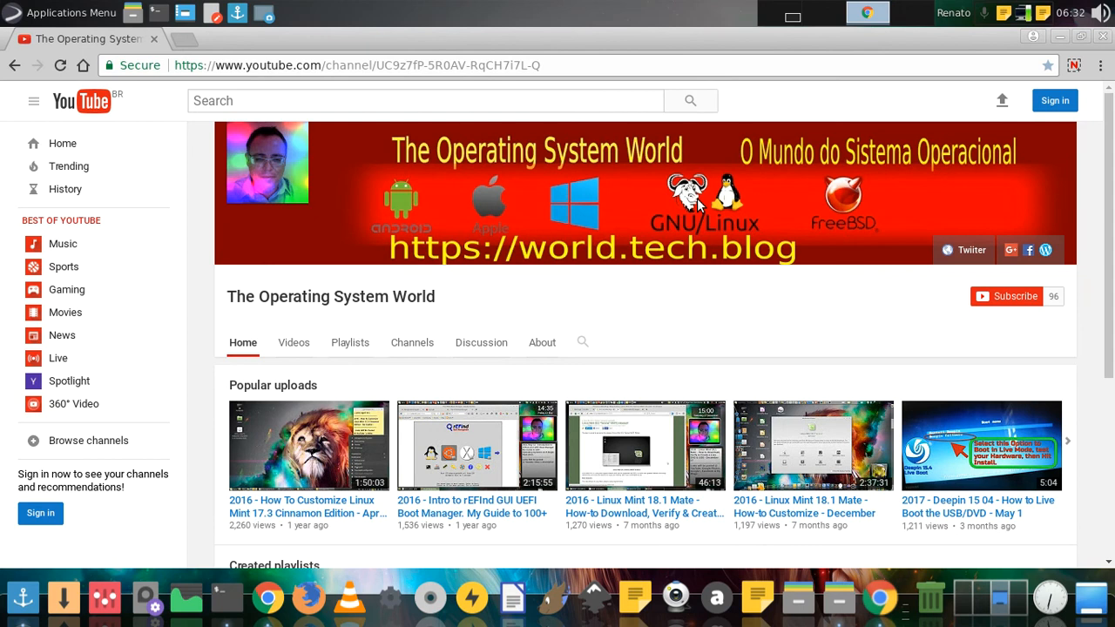
{"action": "mouse_move", "coordinate": [1019, 186]}
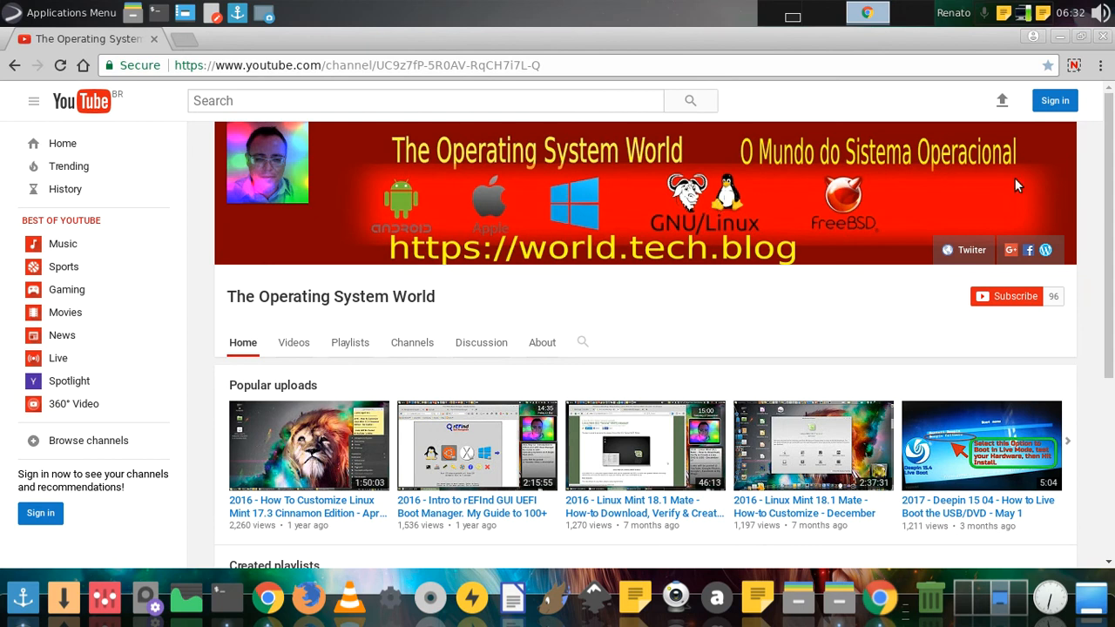
{"action": "mouse_move", "coordinate": [910, 321]}
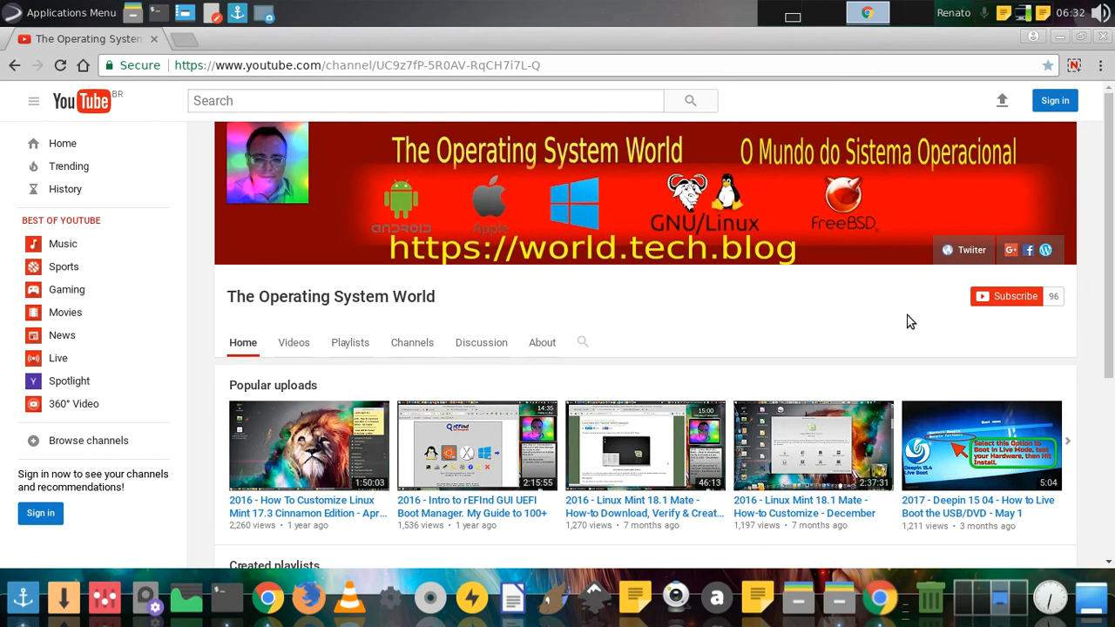
{"action": "mouse_move", "coordinate": [919, 322]}
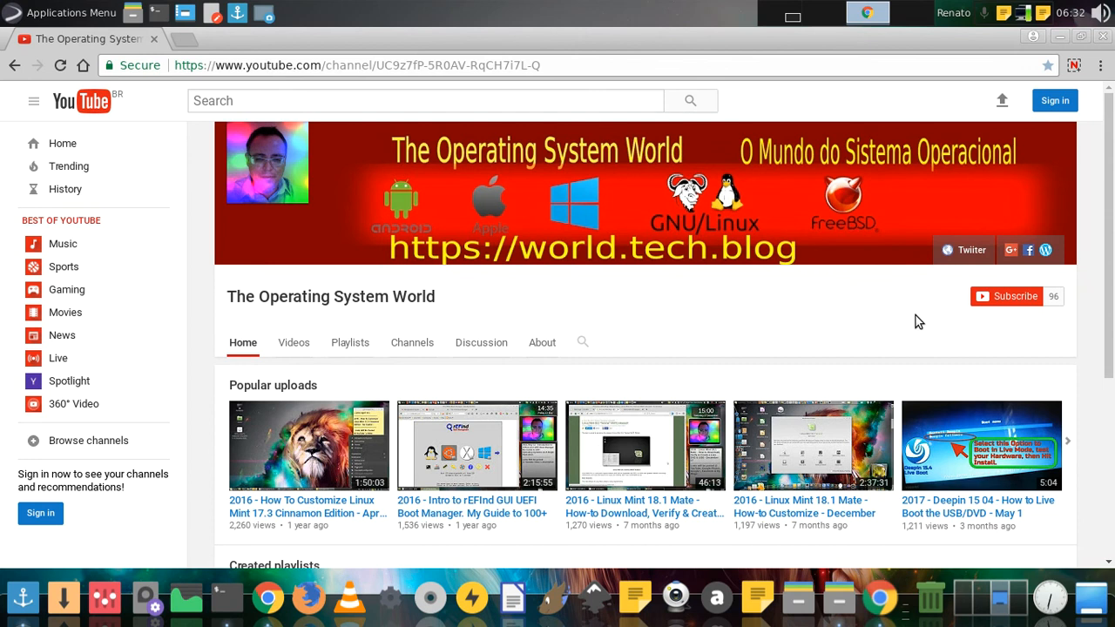
{"action": "mouse_move", "coordinate": [697, 243]}
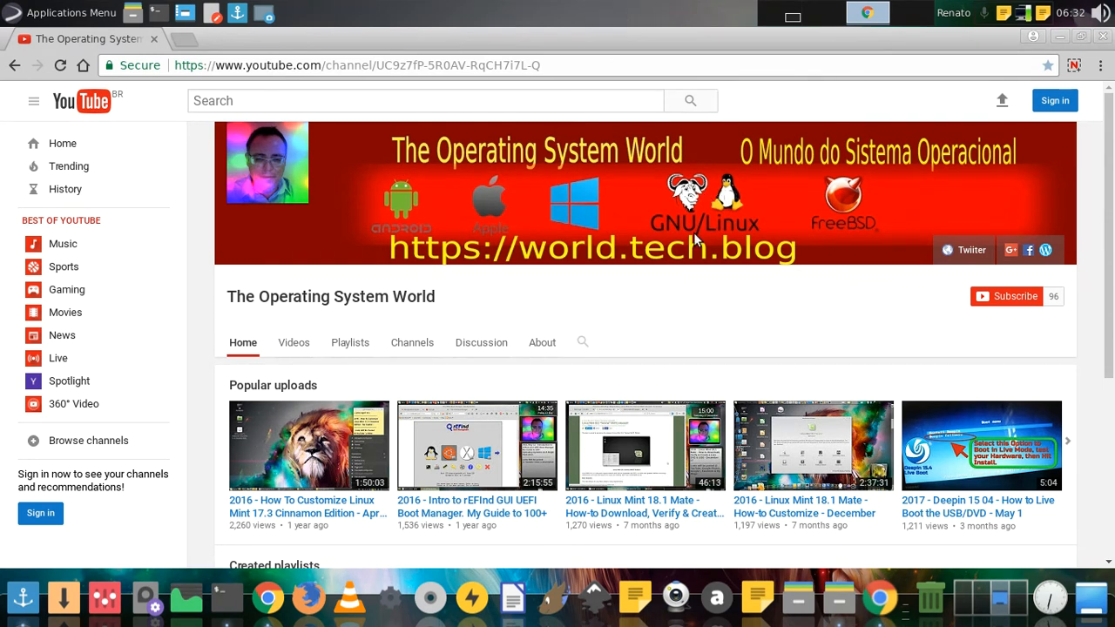
{"action": "mouse_move", "coordinate": [587, 212]}
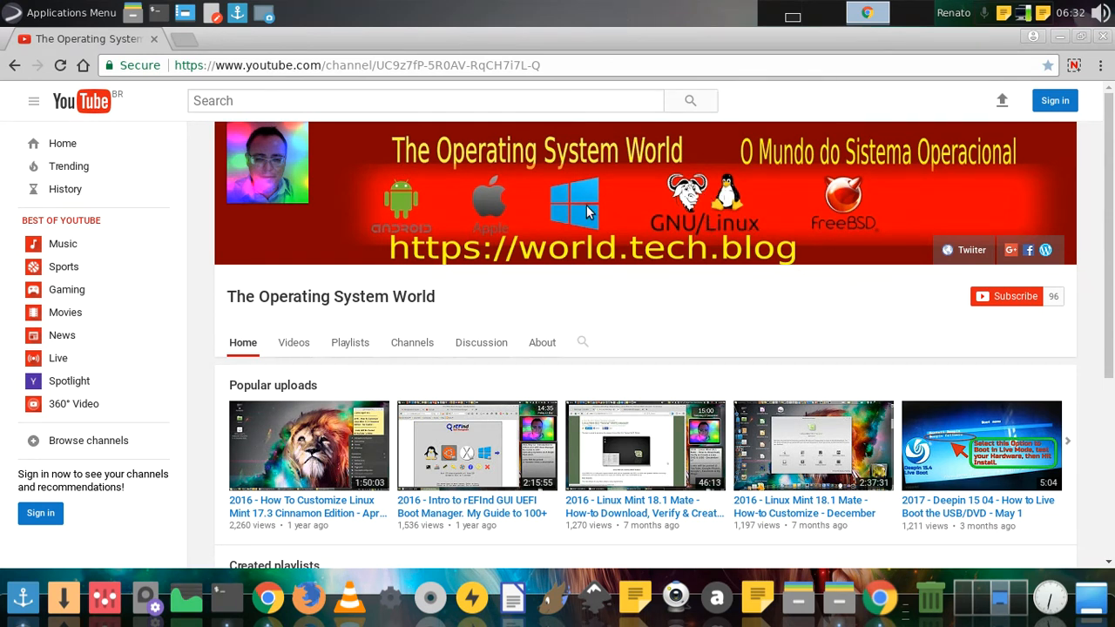
{"action": "mouse_move", "coordinate": [586, 210]}
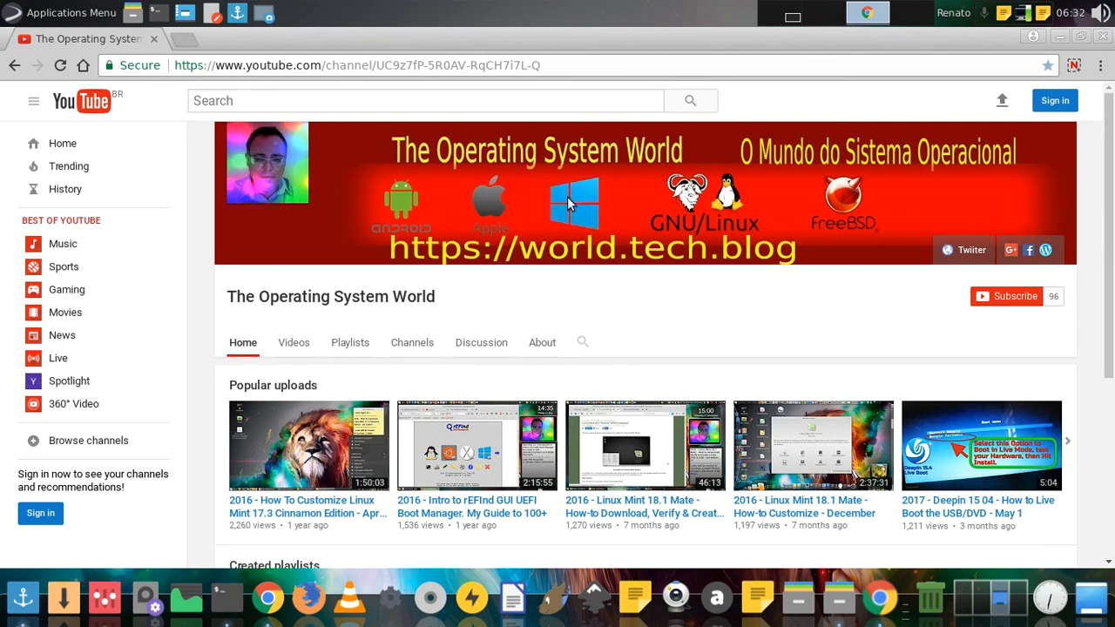
{"action": "mouse_move", "coordinate": [334, 232]}
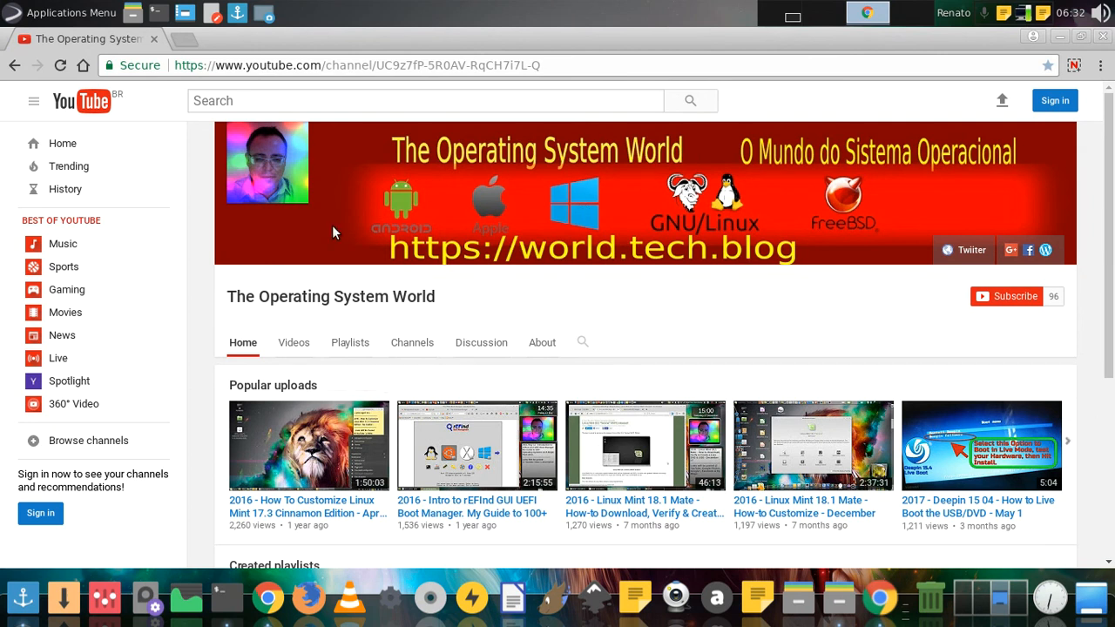
{"action": "mouse_move", "coordinate": [721, 202]}
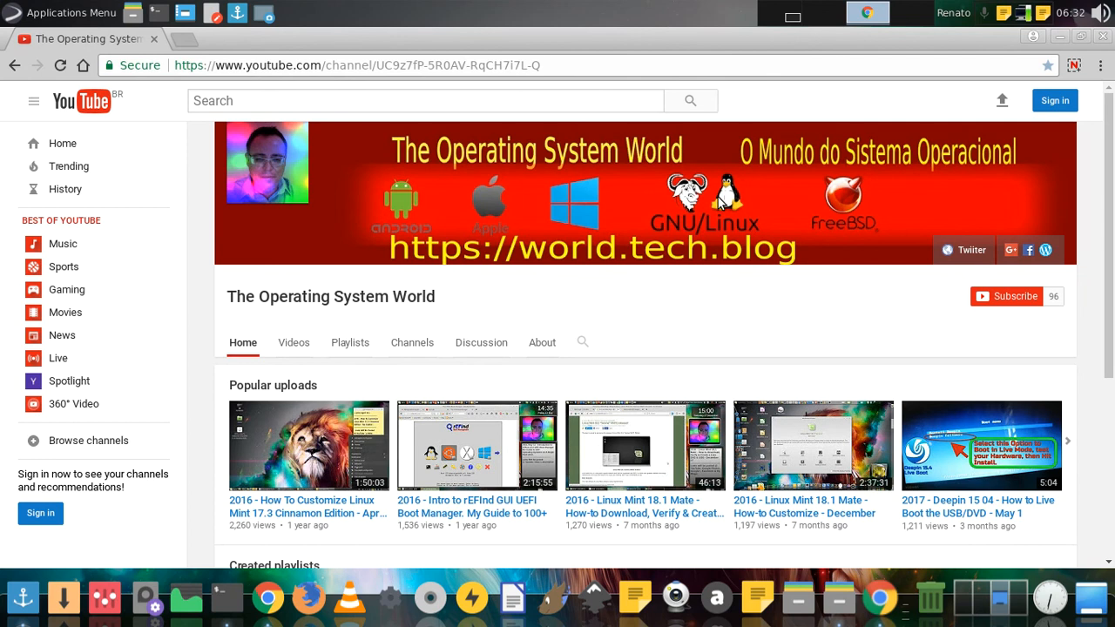
{"action": "mouse_move", "coordinate": [738, 346]}
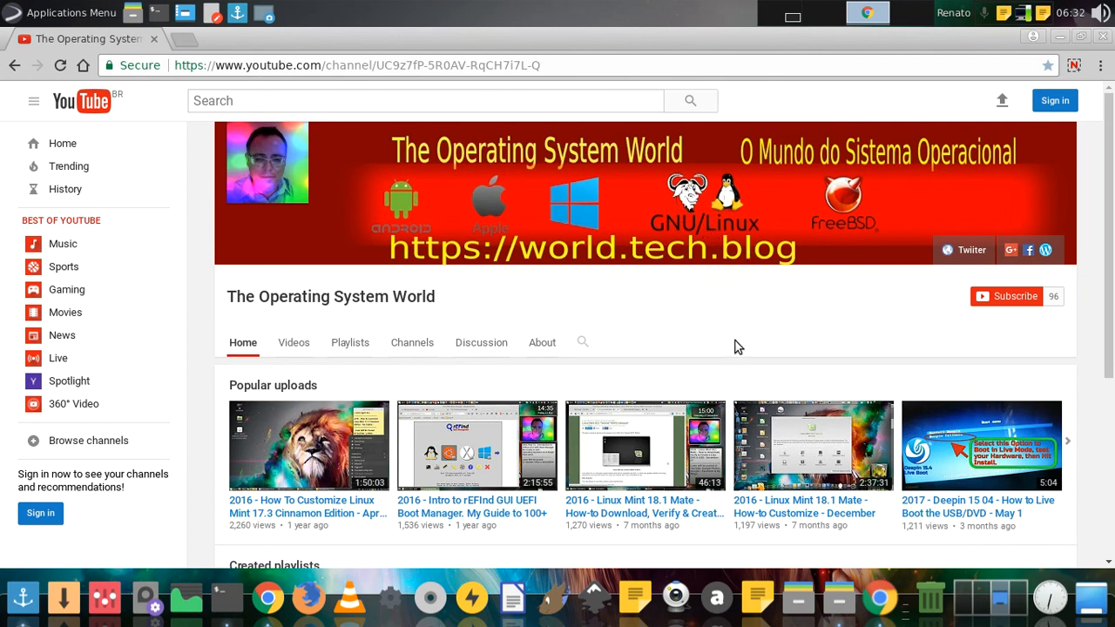
{"action": "mouse_move", "coordinate": [696, 357]}
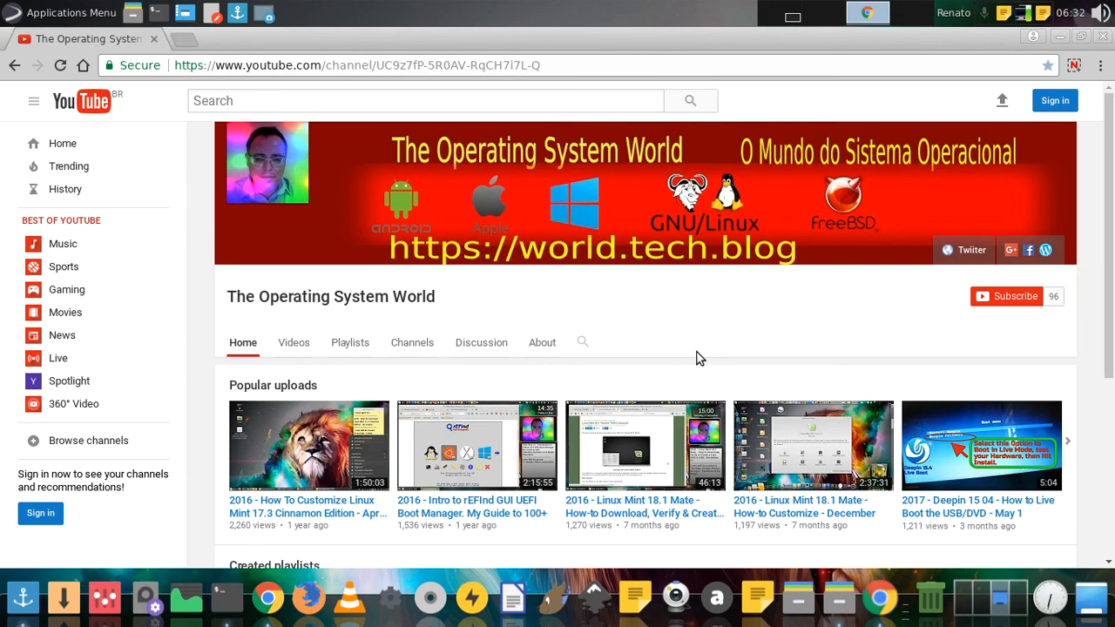
{"action": "mouse_move", "coordinate": [647, 191]}
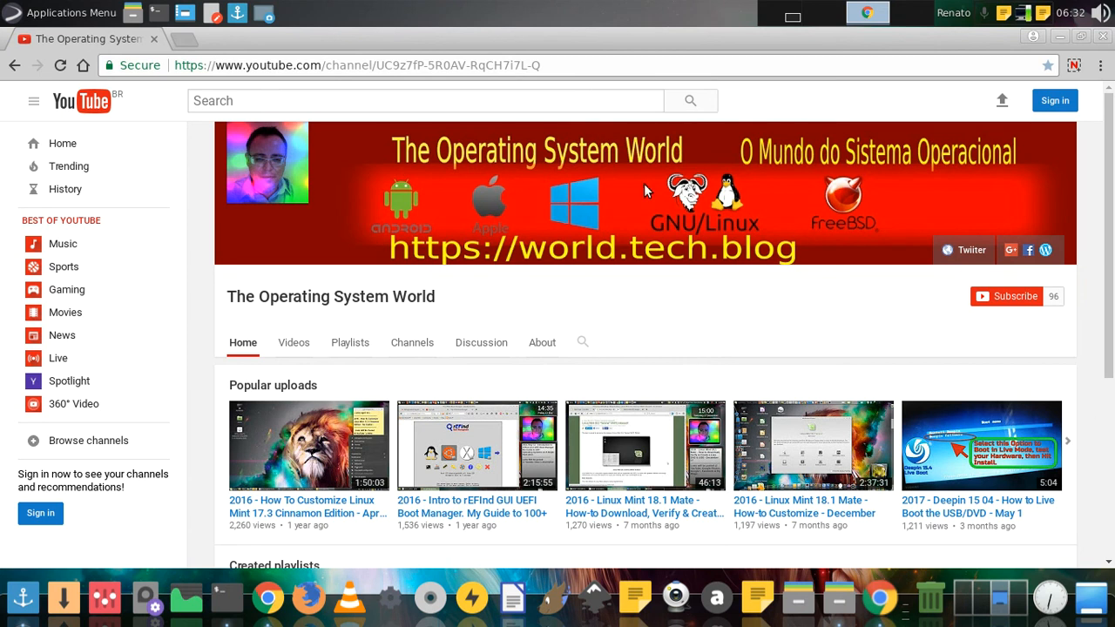
{"action": "mouse_move", "coordinate": [335, 171]}
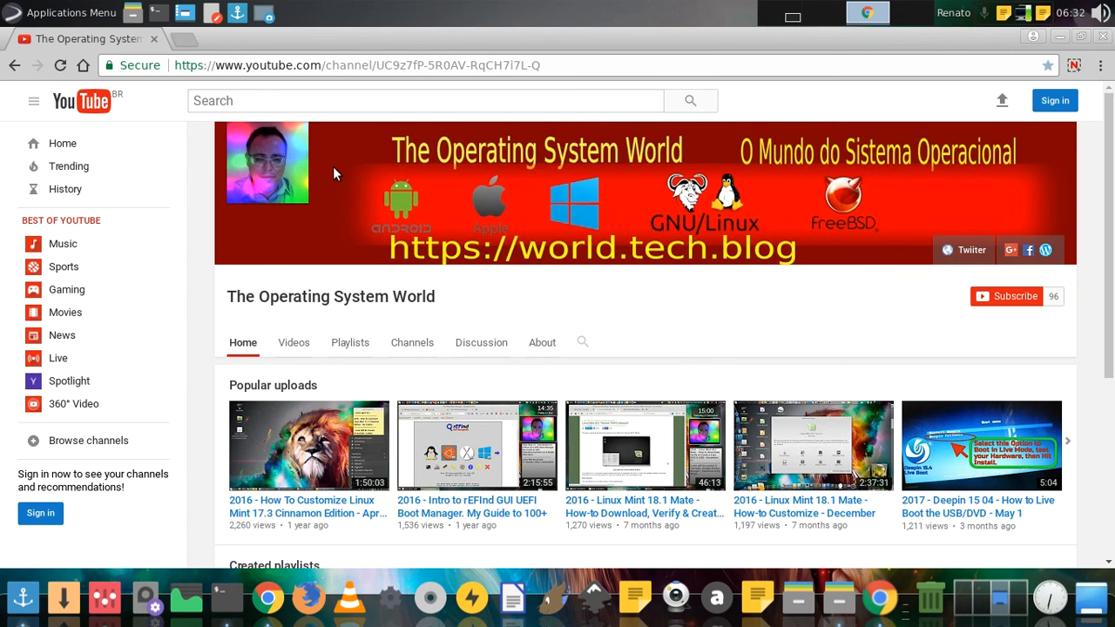
{"action": "mouse_move", "coordinate": [274, 264]}
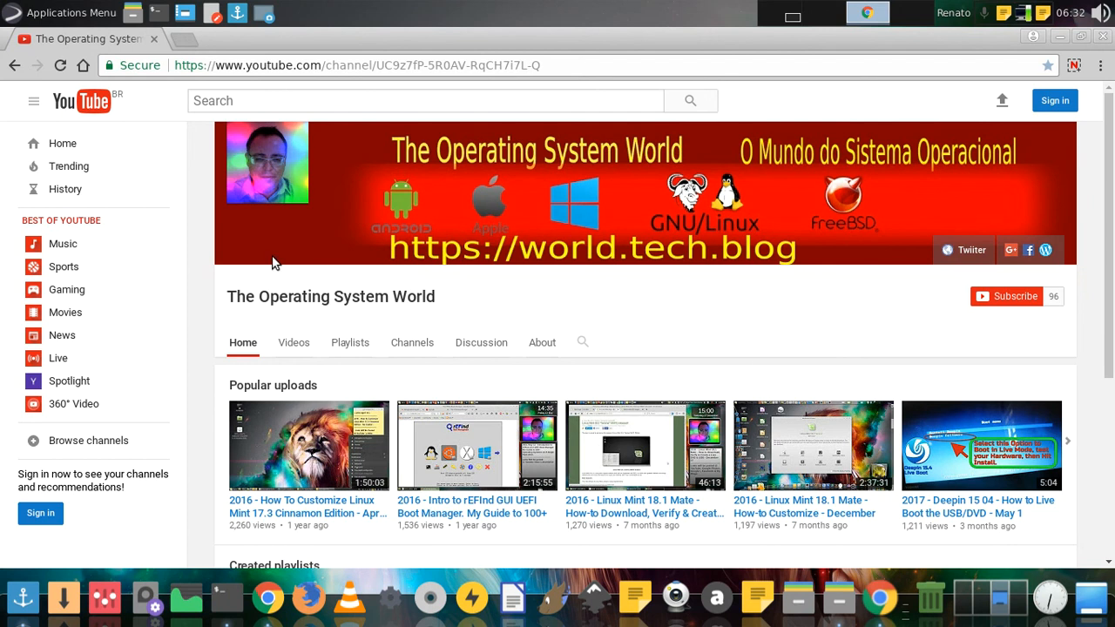
{"action": "mouse_move", "coordinate": [466, 228]}
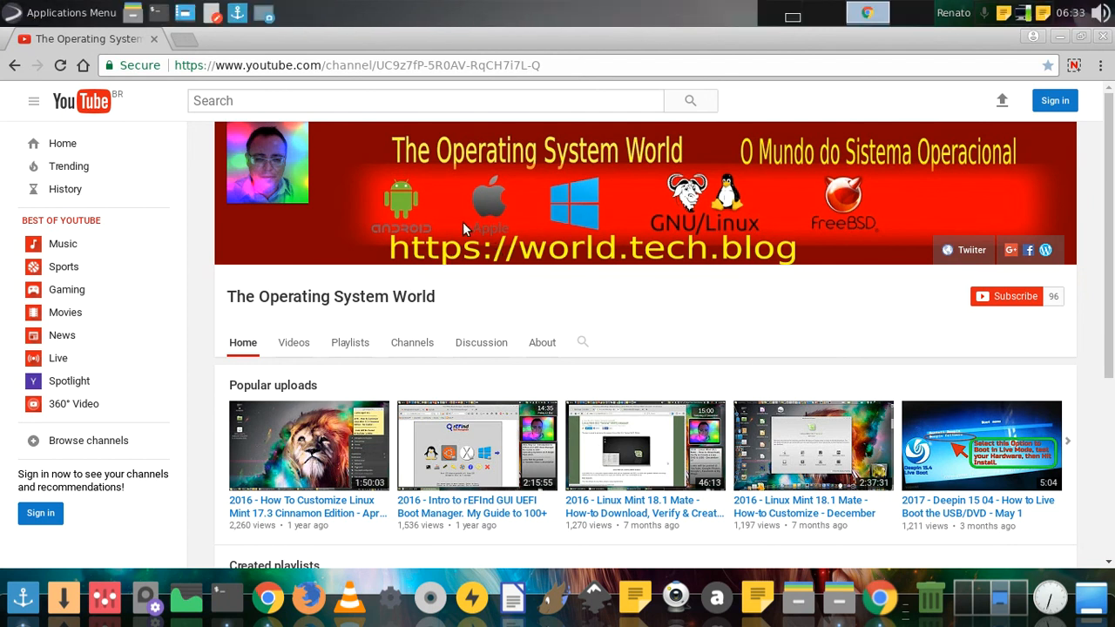
{"action": "mouse_move", "coordinate": [632, 307]}
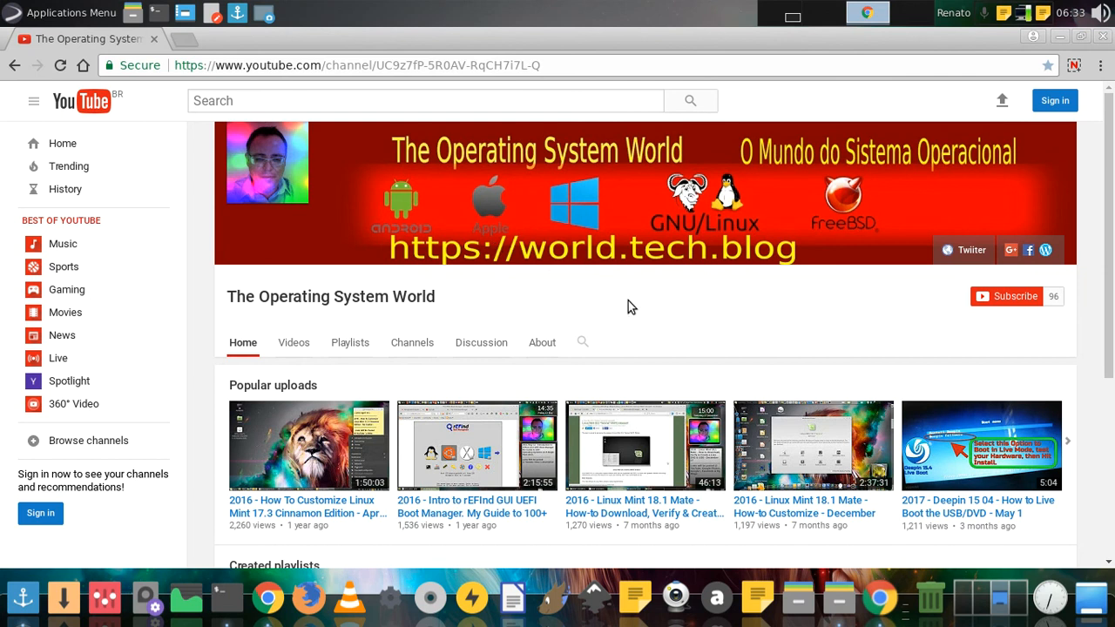
{"action": "mouse_move", "coordinate": [725, 289]}
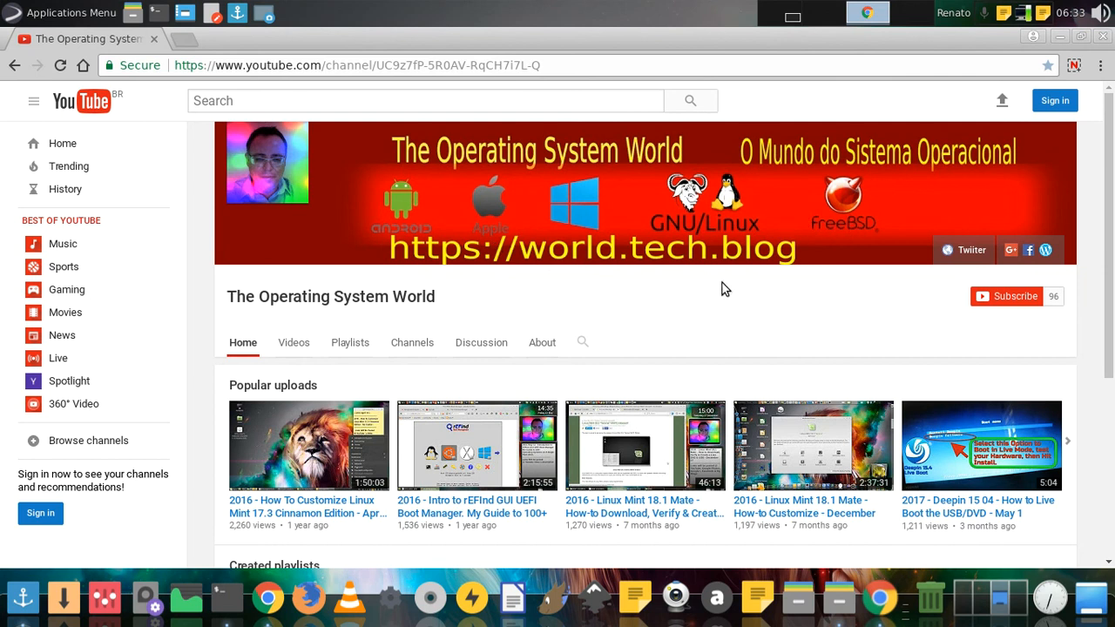
{"action": "mouse_move", "coordinate": [720, 329]}
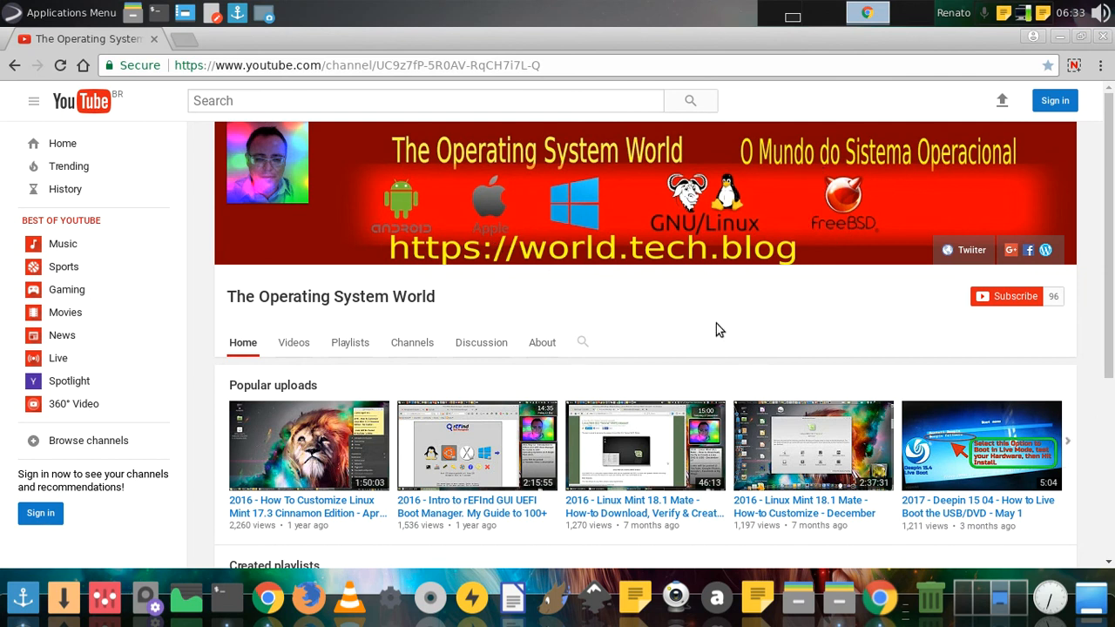
{"action": "mouse_move", "coordinate": [758, 305]}
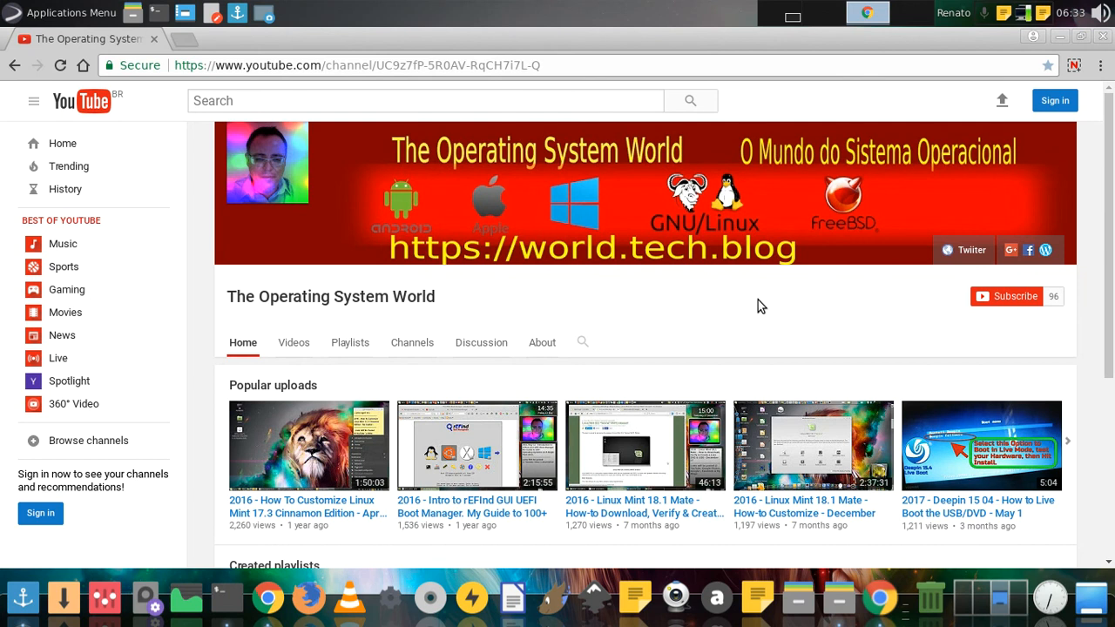
{"action": "mouse_move", "coordinate": [678, 324]}
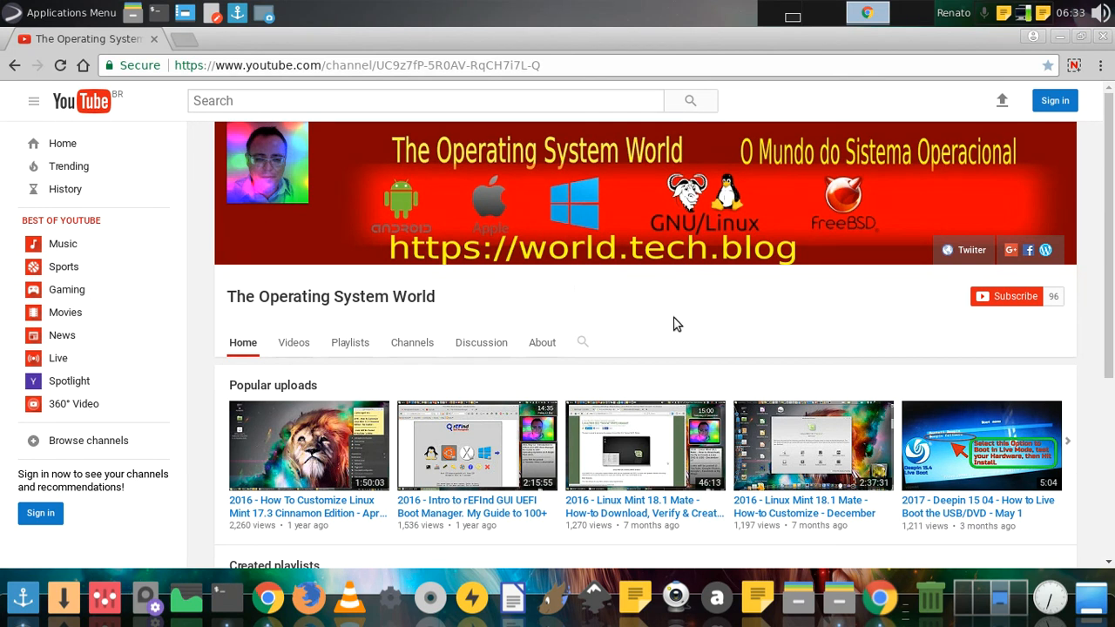
{"action": "mouse_move", "coordinate": [687, 321]}
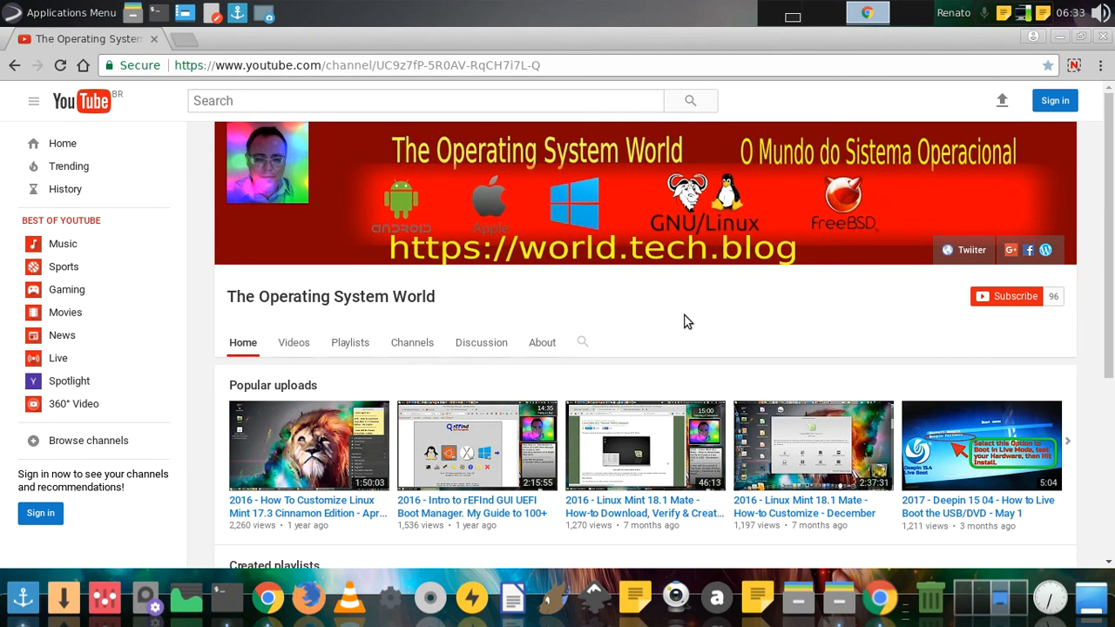
{"action": "mouse_move", "coordinate": [299, 220]}
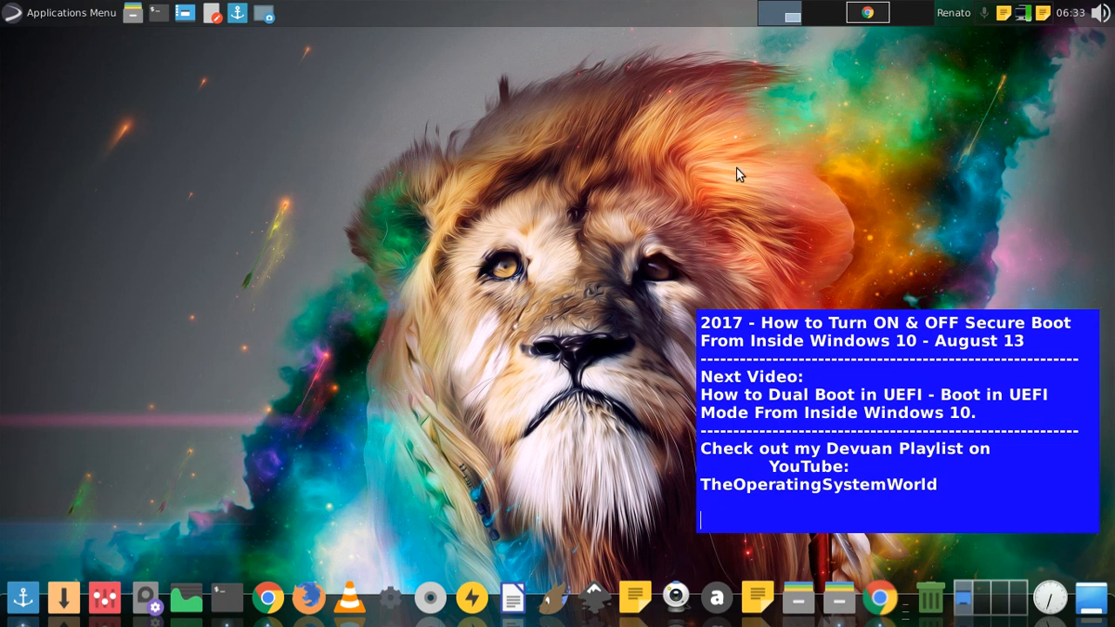
{"action": "mouse_move", "coordinate": [955, 102]}
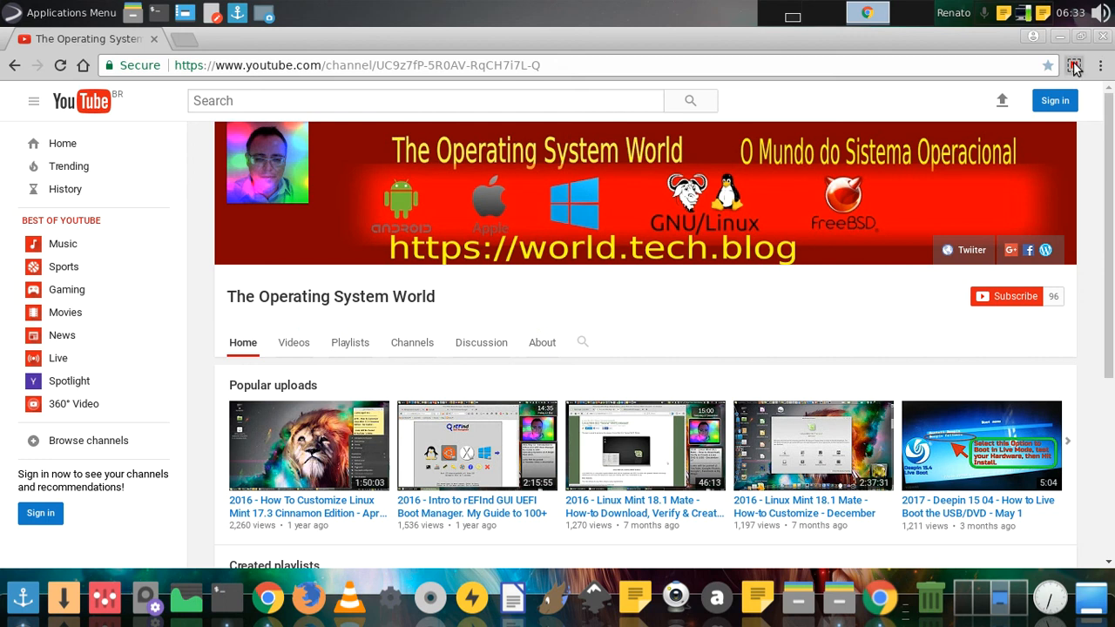
Show the screen recorder's Pause / Stop Recording popup from Chrome's toolbar
{"action": "left_click", "coordinate": [1074, 65]}
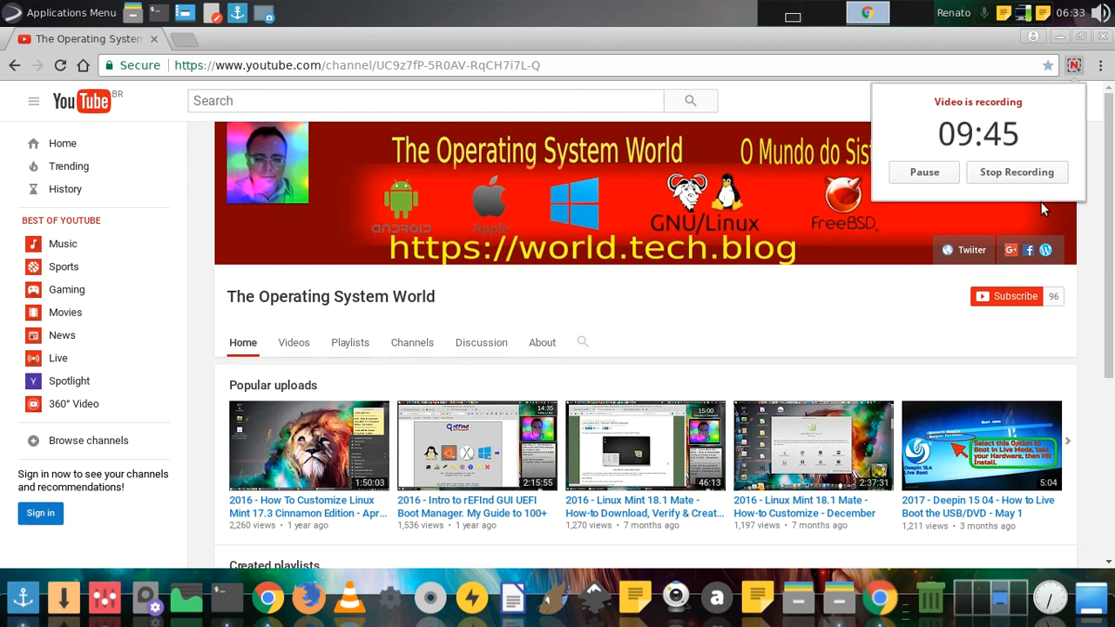